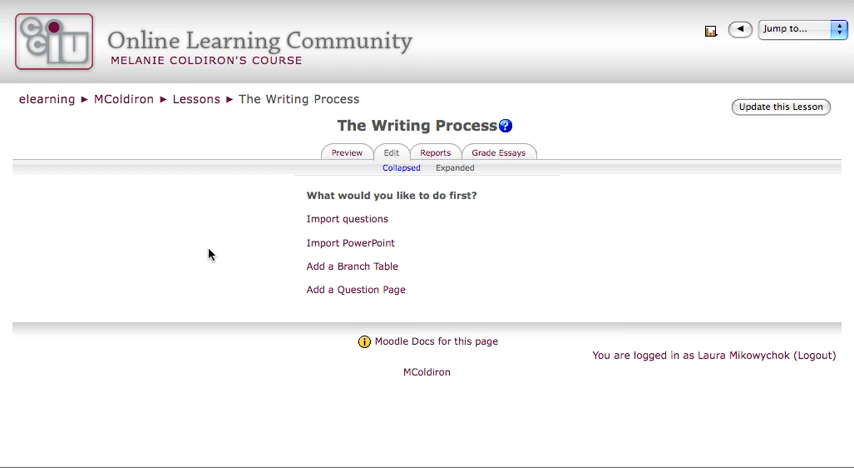
mouse_move(472, 250)
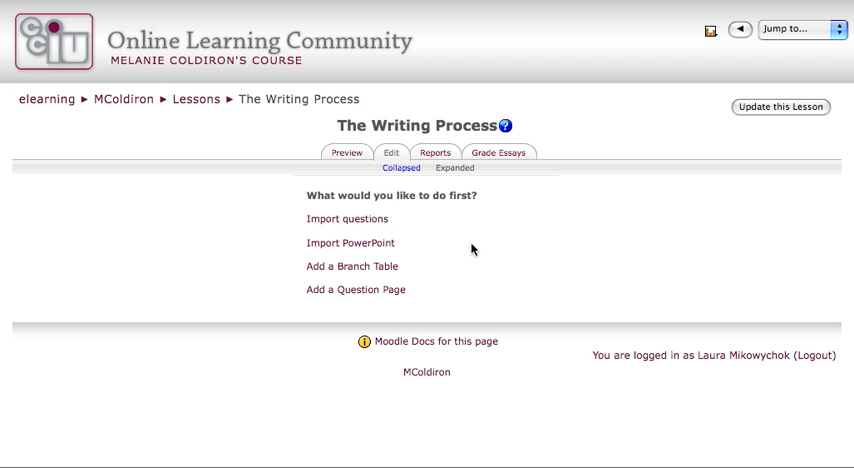
mouse_move(548, 204)
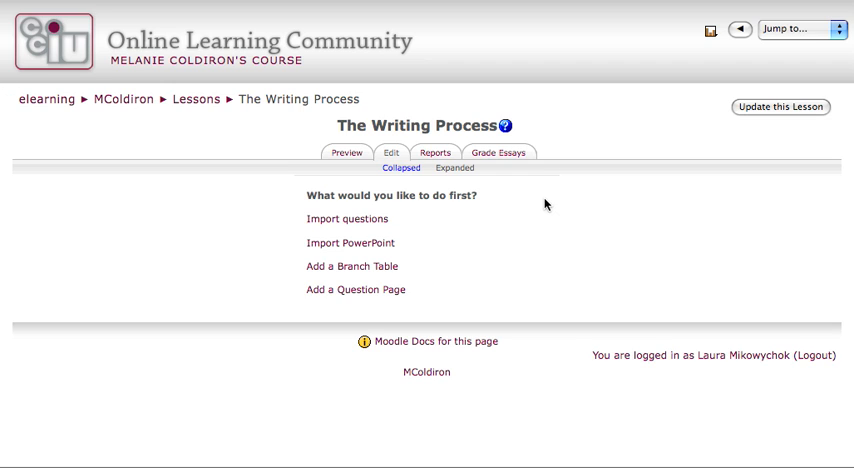
mouse_move(464, 210)
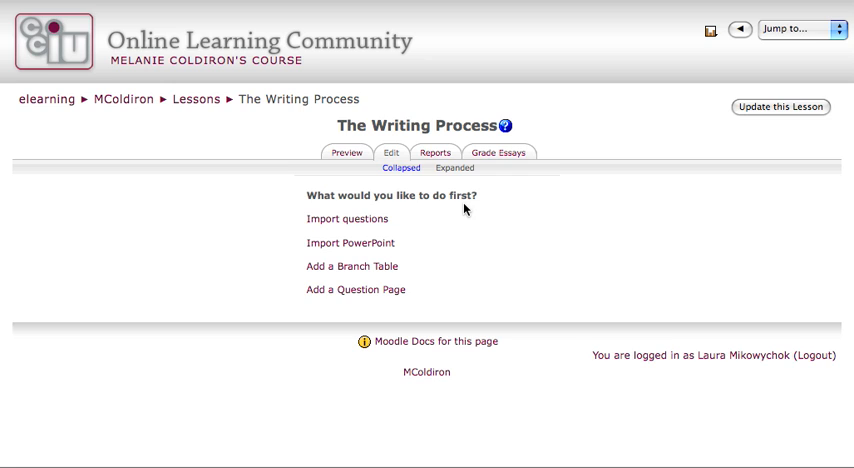
mouse_move(348, 220)
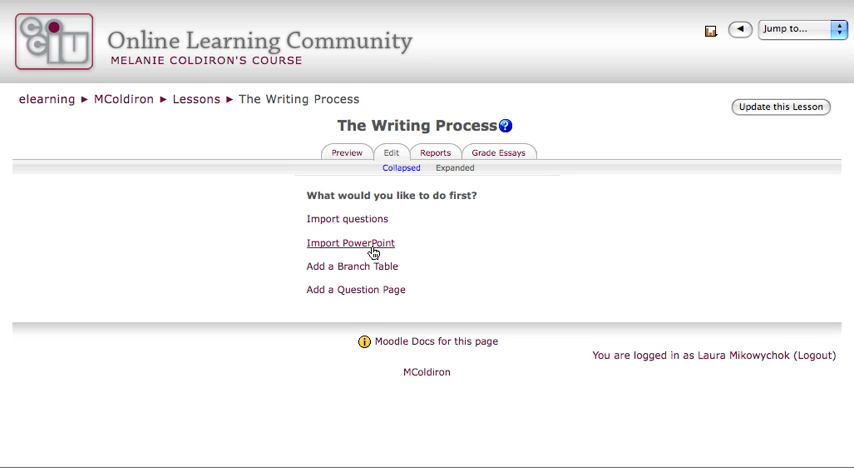
mouse_move(376, 268)
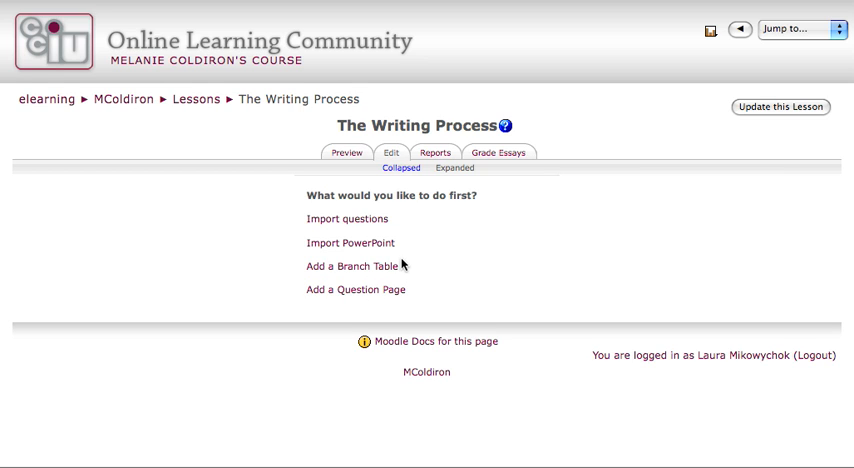
mouse_move(410, 296)
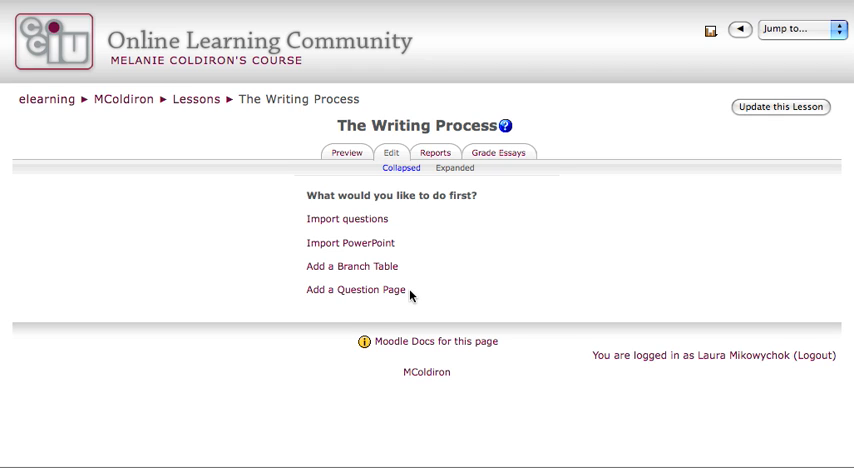
mouse_move(404, 272)
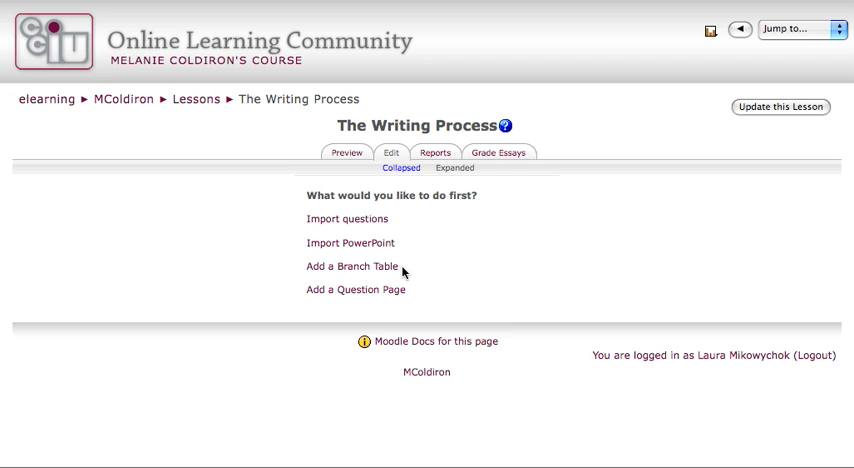
mouse_move(408, 292)
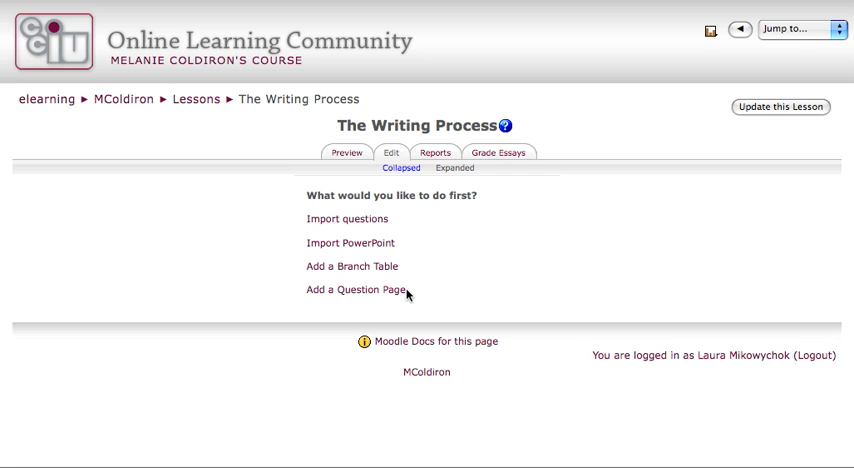
mouse_move(356, 288)
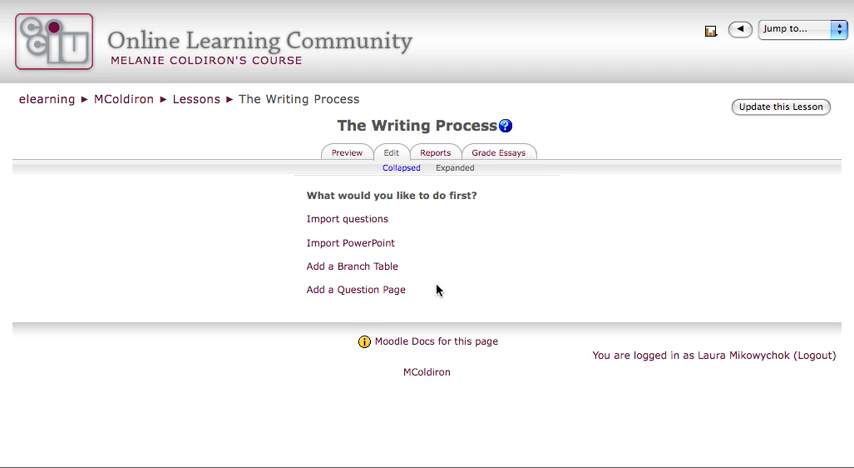
mouse_move(352, 268)
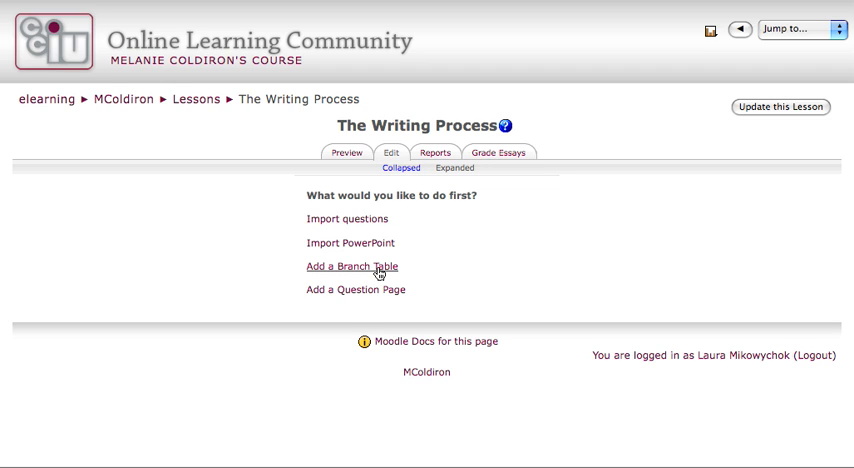
Step: Start a new branch table titled 'Introduction' with the heading 'The Writing Process' in its contents
click(352, 266)
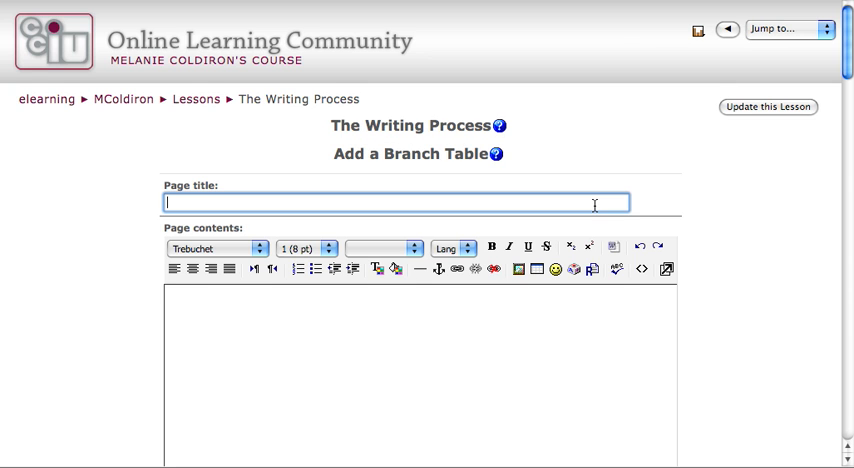
text(Introduction)
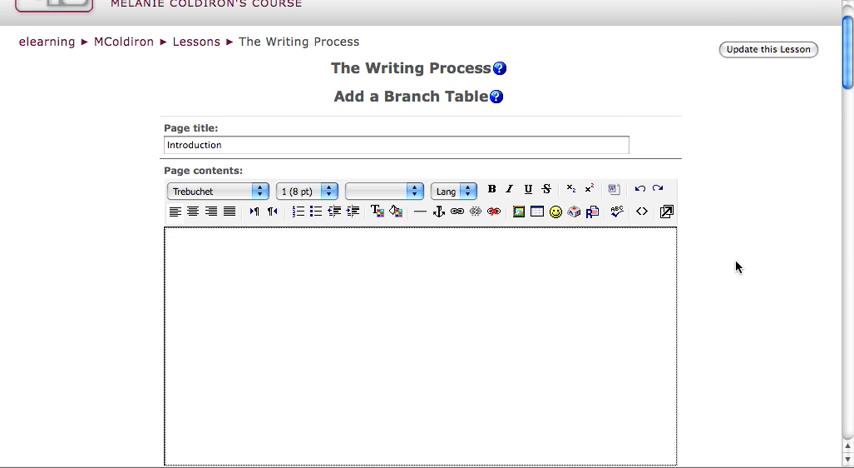
scroll(down, 3)
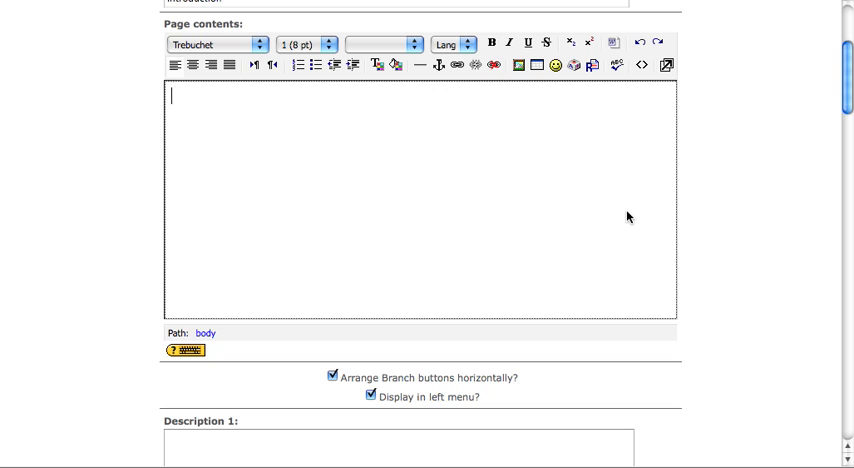
text(The Writing Process)
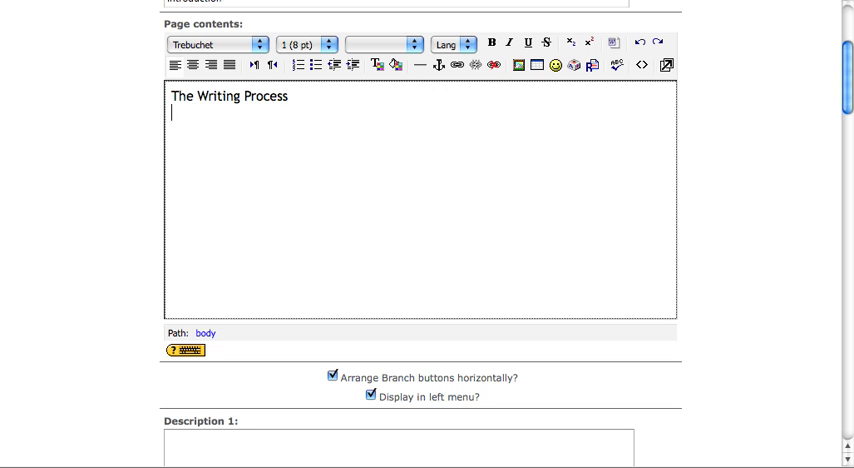
Step: Add 'Follow a branch below to learn about the three stages of the writing process.' and ready it for centring at 14pt
text(Follow a branc)
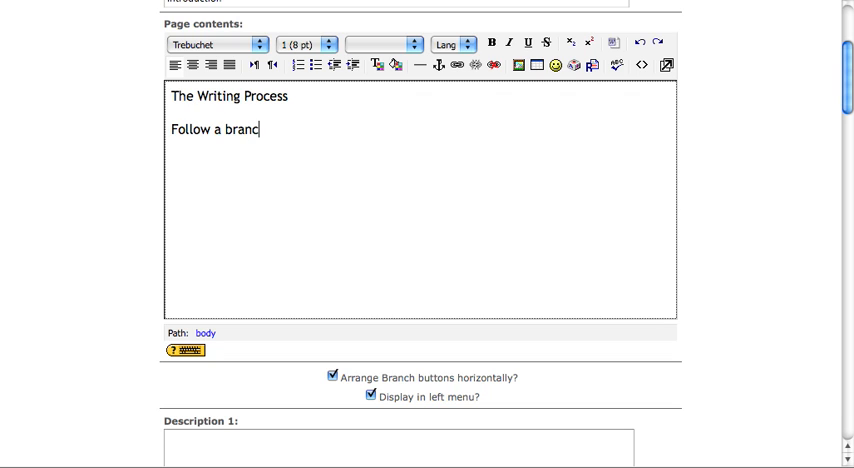
text(h below to l)
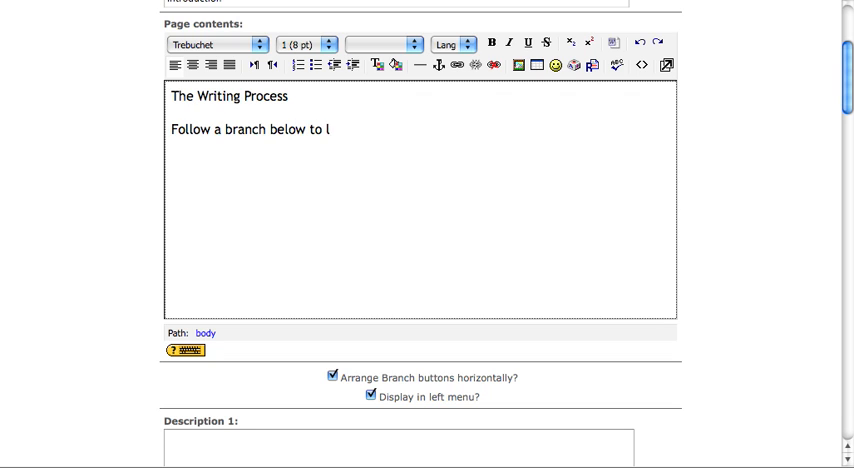
text(earn about the th)
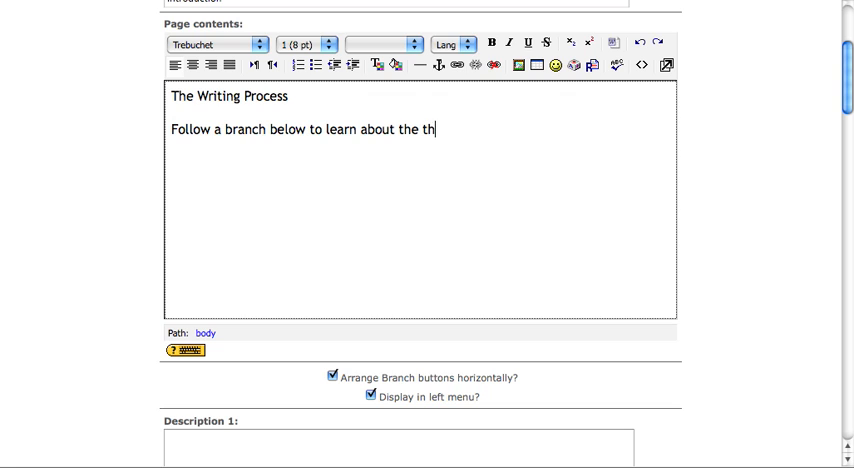
text(ree stages of the)
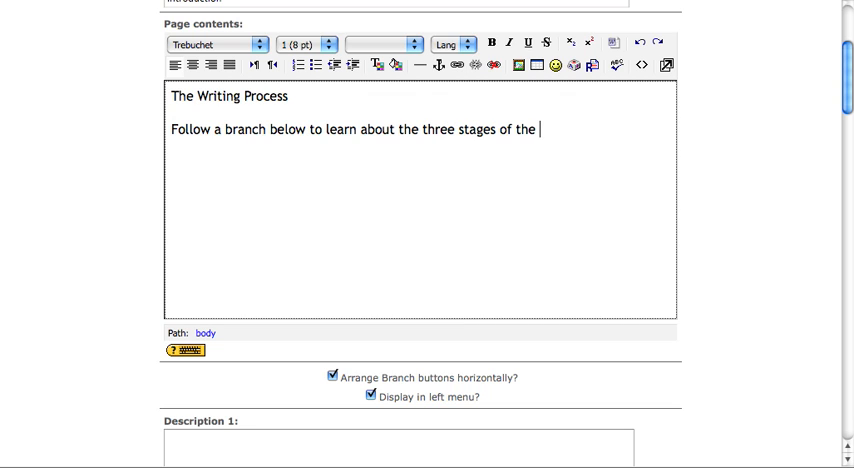
text(writing process.)
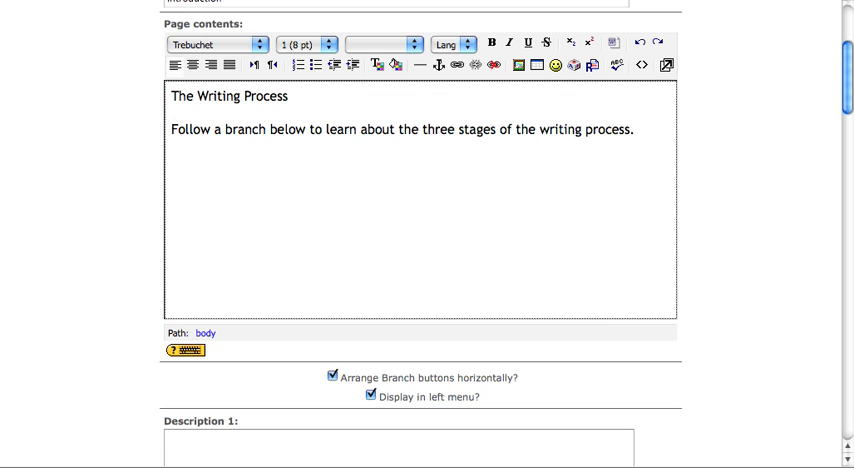
mouse_move(740, 180)
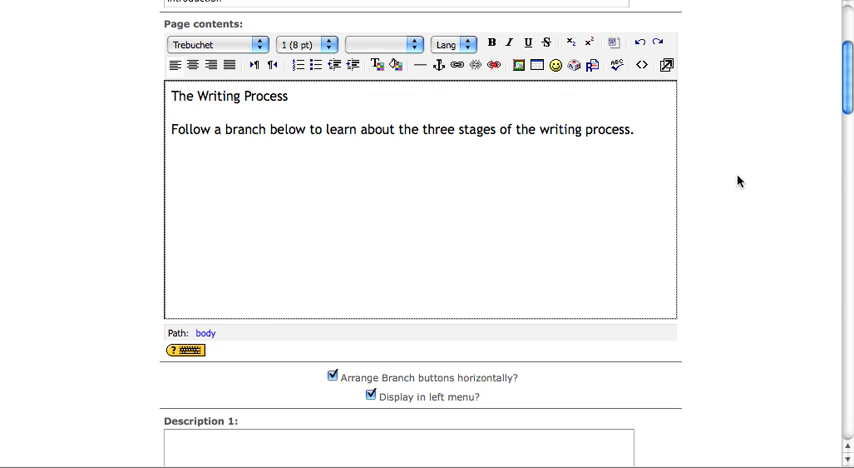
click(632, 128)
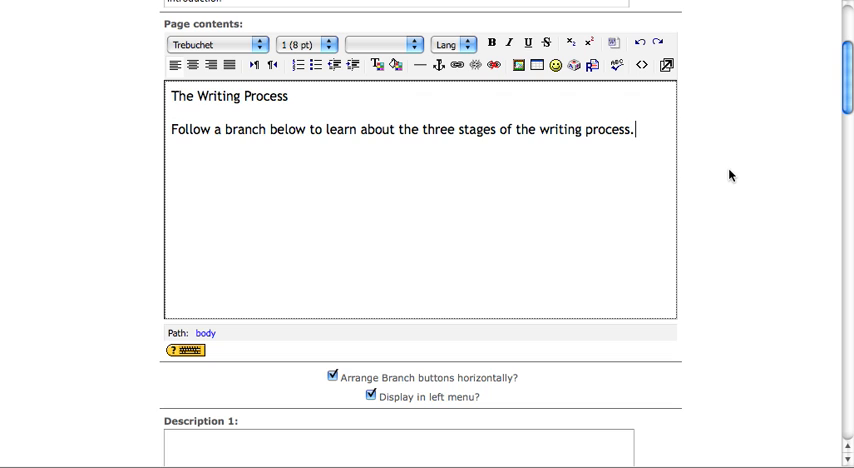
mouse_move(568, 160)
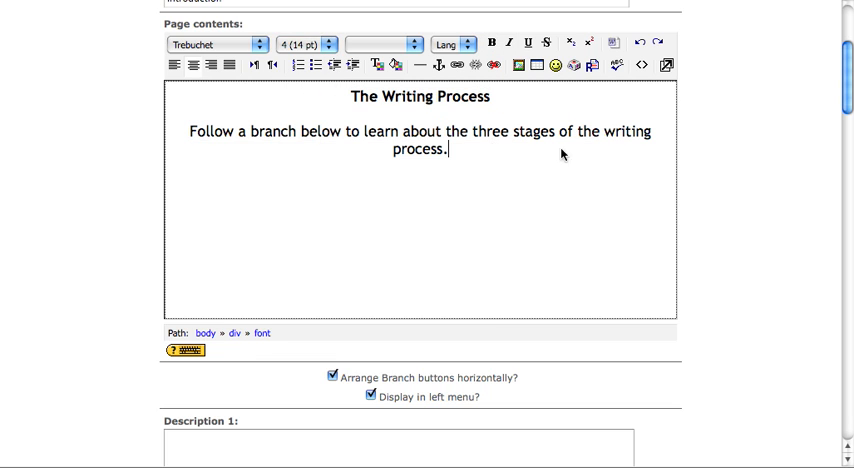
Step: Label the first branch description 'The Draft'
scroll(down, 3)
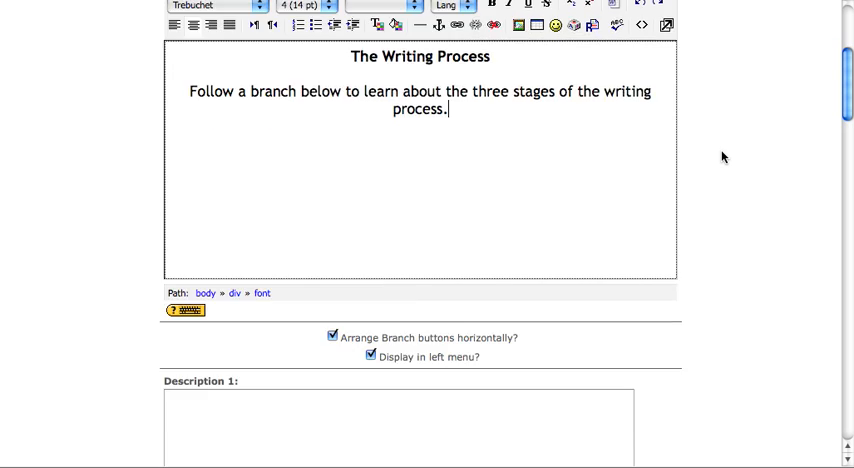
scroll(down, 3)
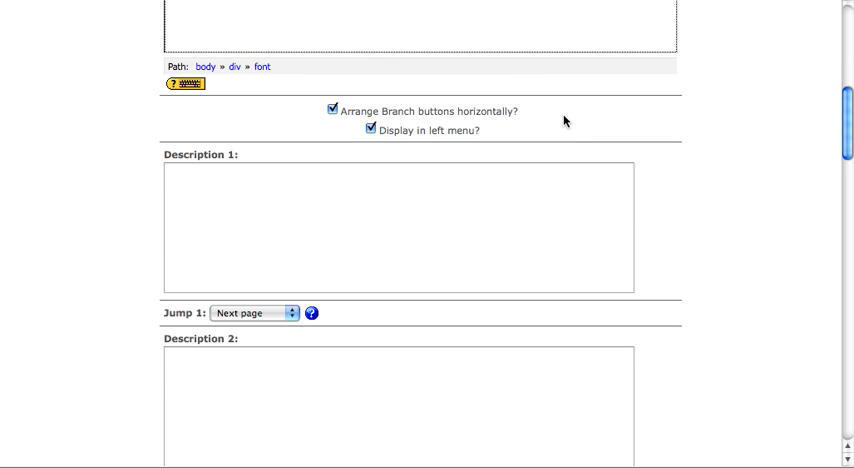
mouse_move(486, 128)
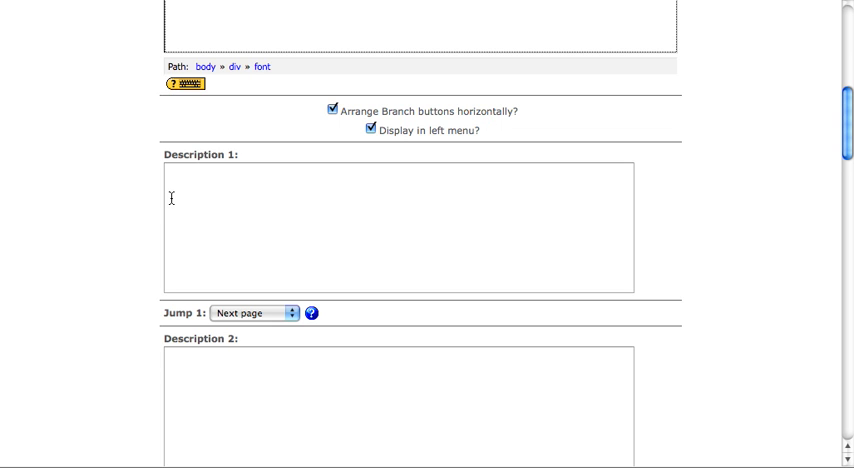
click(396, 236)
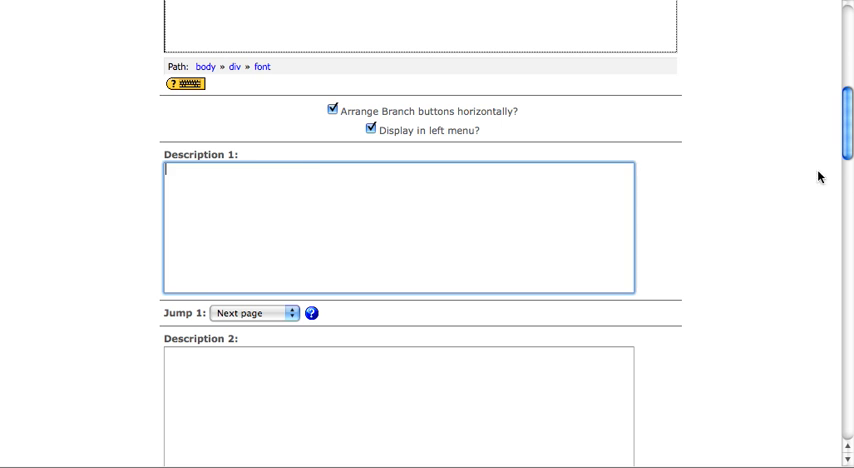
scroll(down, 3)
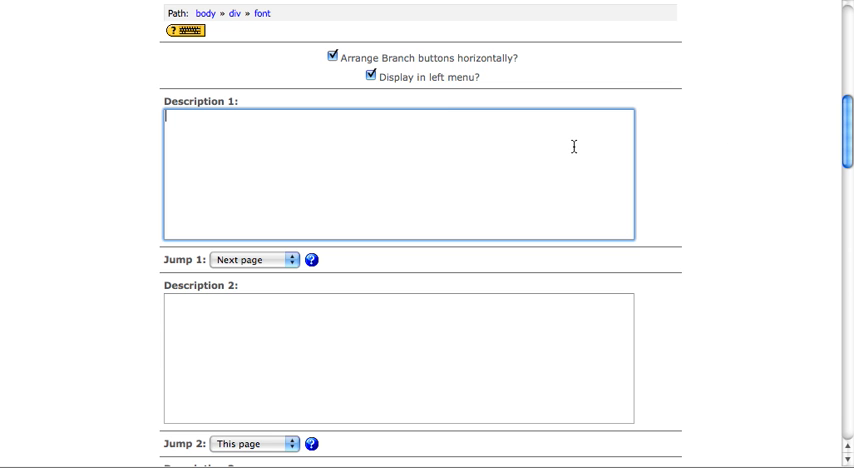
text(The Draft)
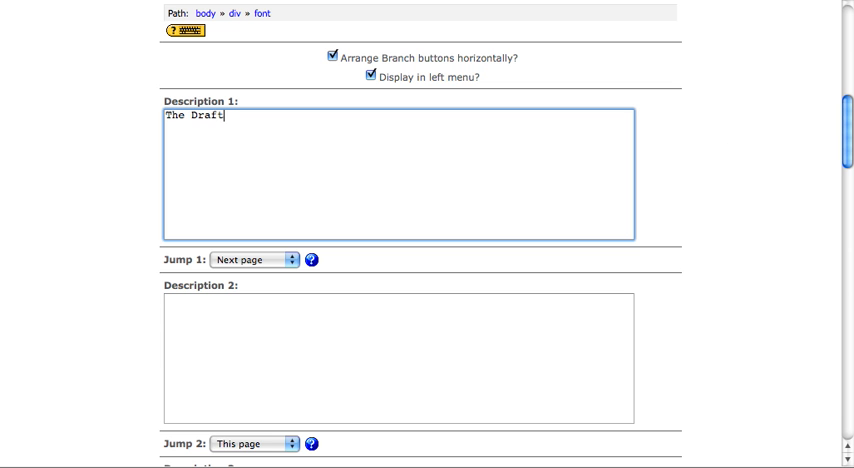
Step: Label the second and third branch descriptions 'The Editing Stage' and 'Rewriting'
scroll(down, 3)
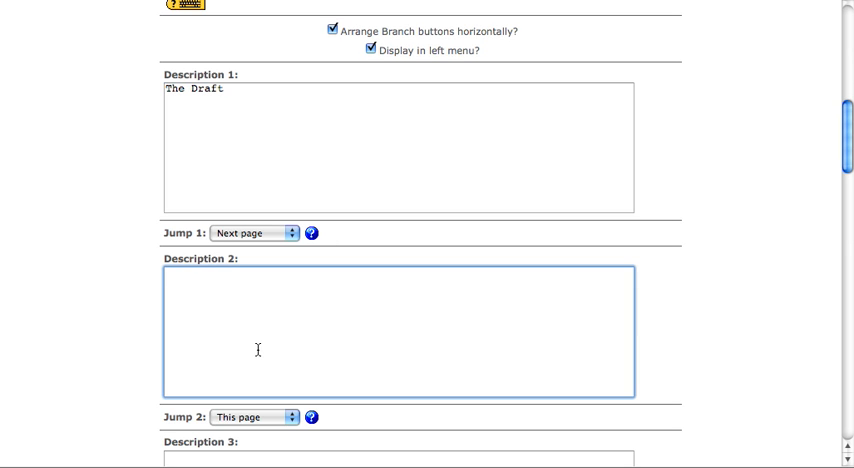
text(The Edit)
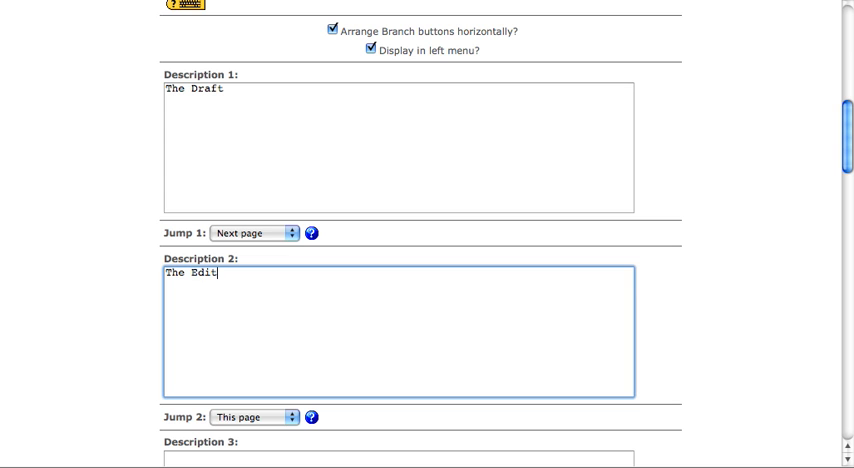
text(ing Stage)
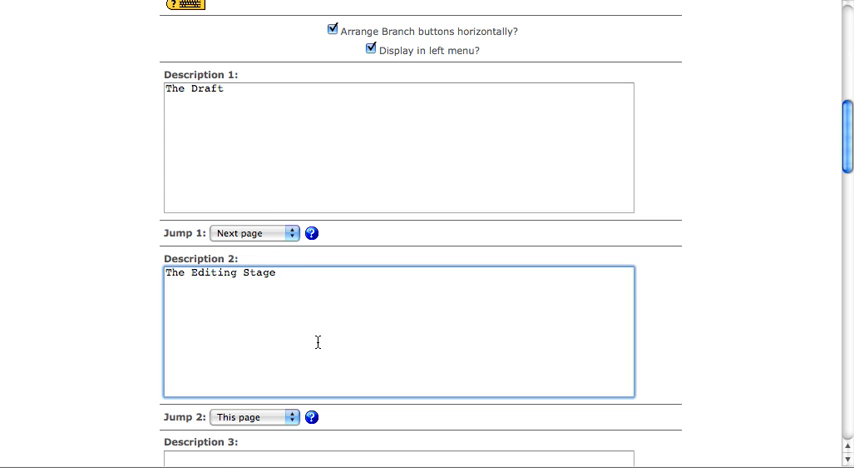
scroll(down, 3)
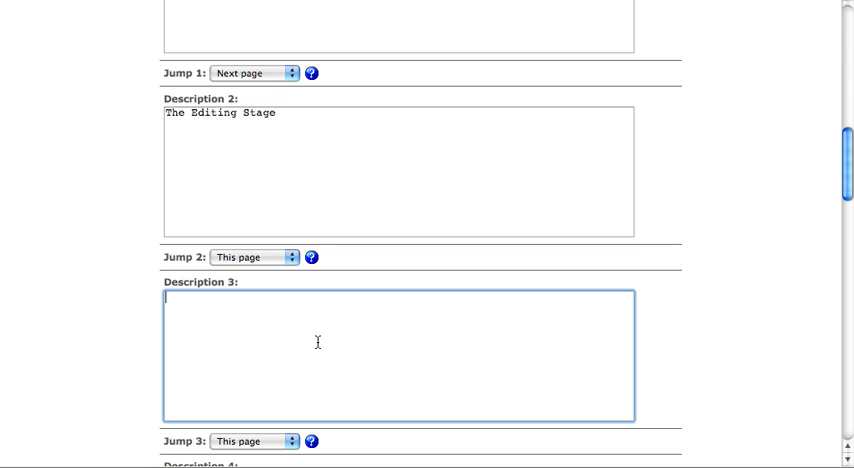
text(Rewriting)
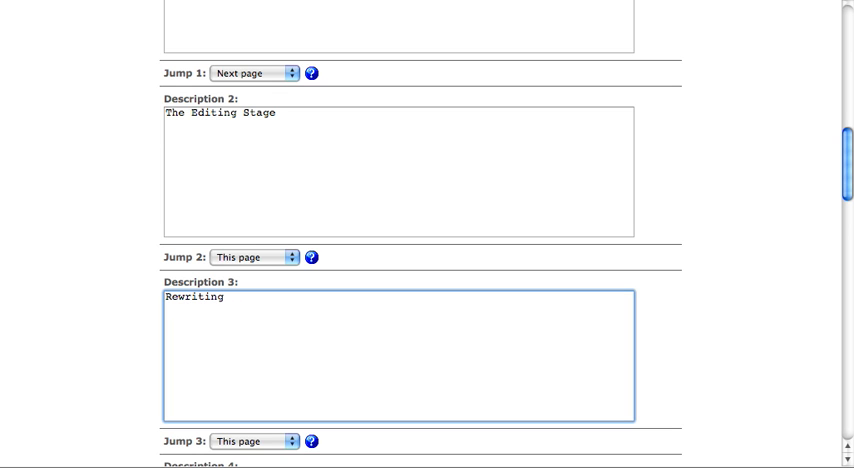
scroll(up, 3)
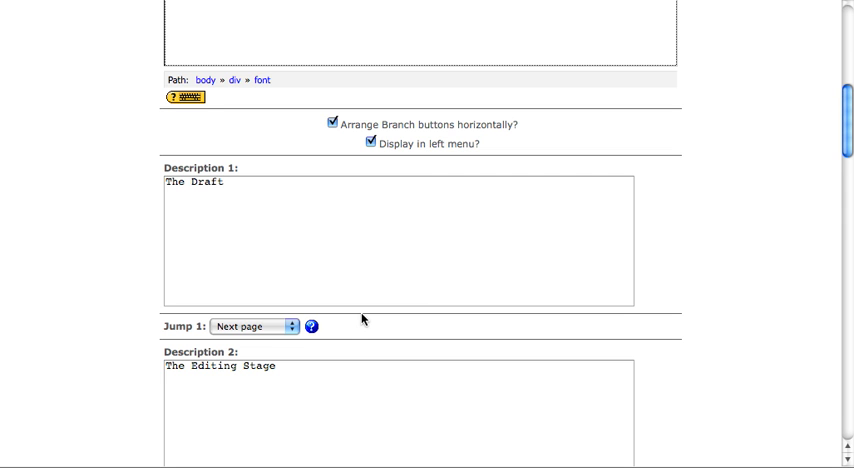
mouse_move(276, 330)
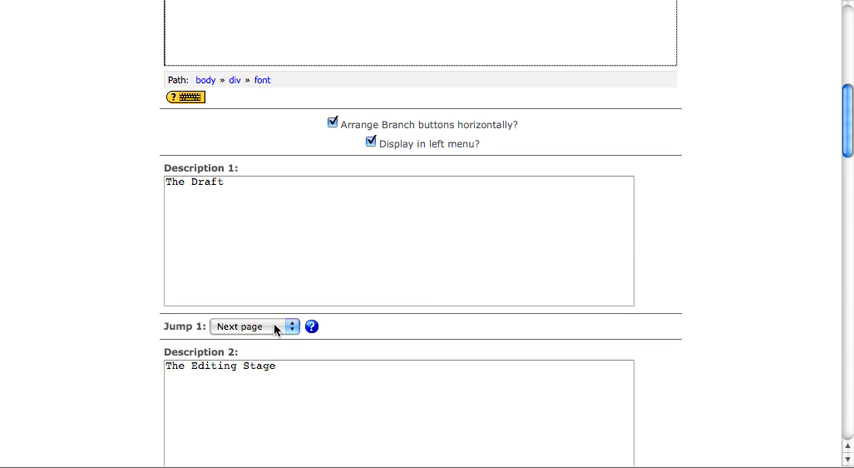
click(248, 326)
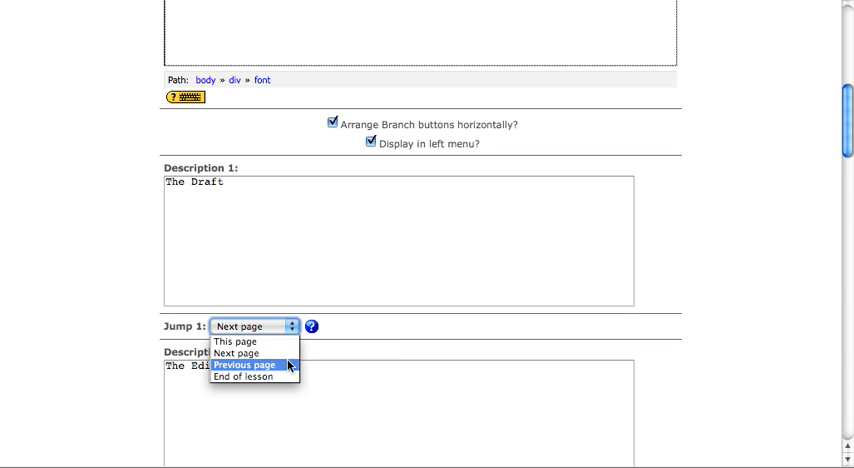
mouse_move(248, 378)
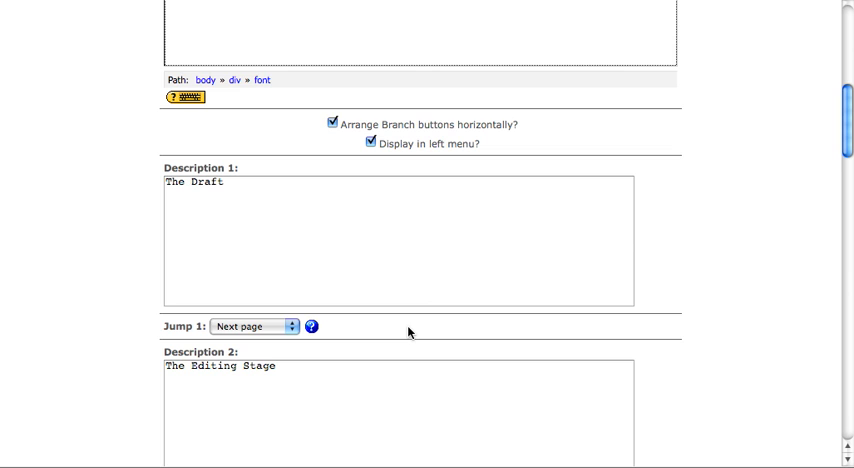
mouse_move(476, 330)
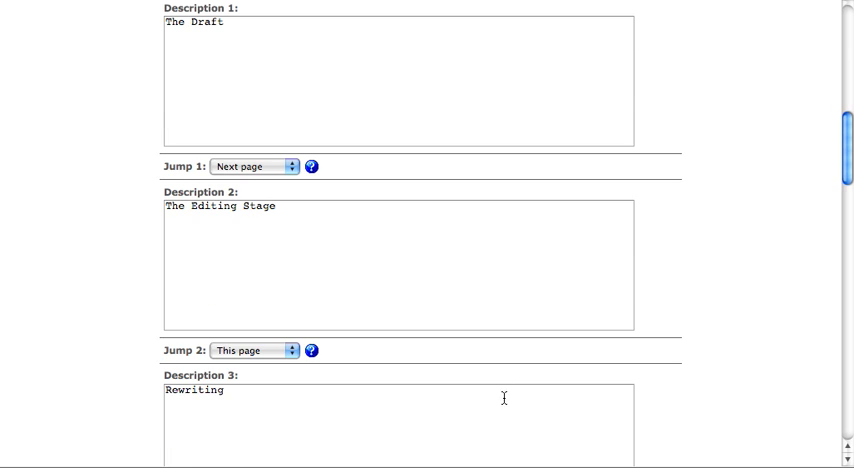
scroll(down, 3)
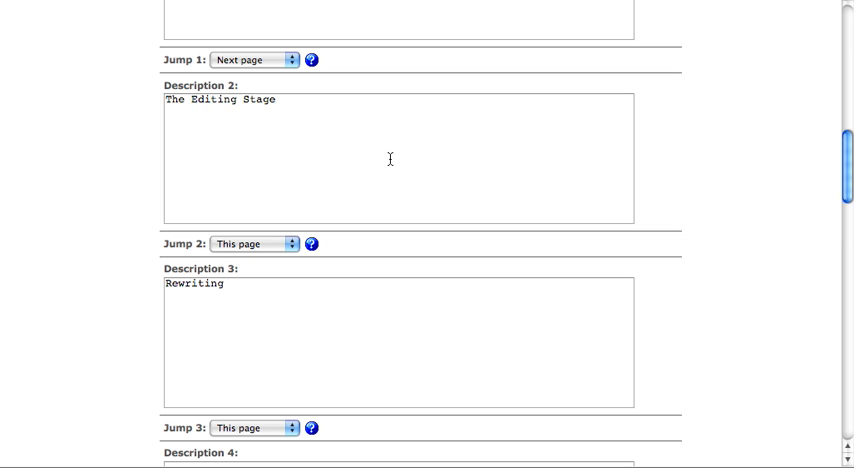
scroll(down, 3)
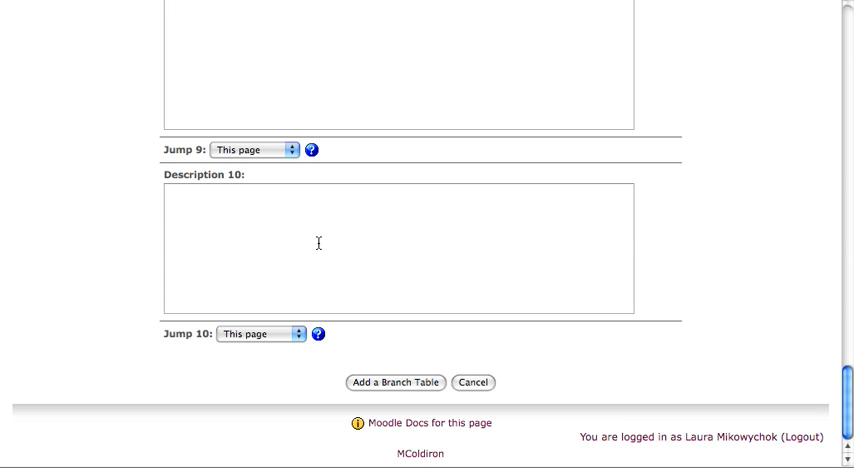
mouse_move(400, 372)
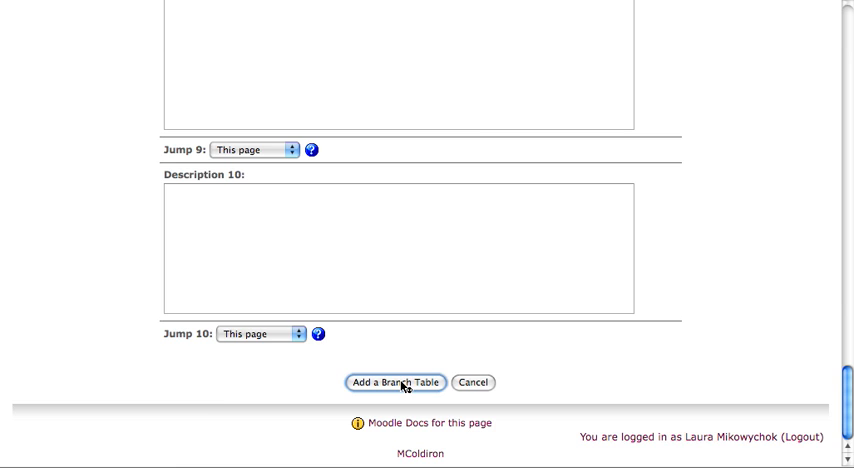
Step: Save the Introduction branch table and view the lesson's pages in expanded detail
click(398, 382)
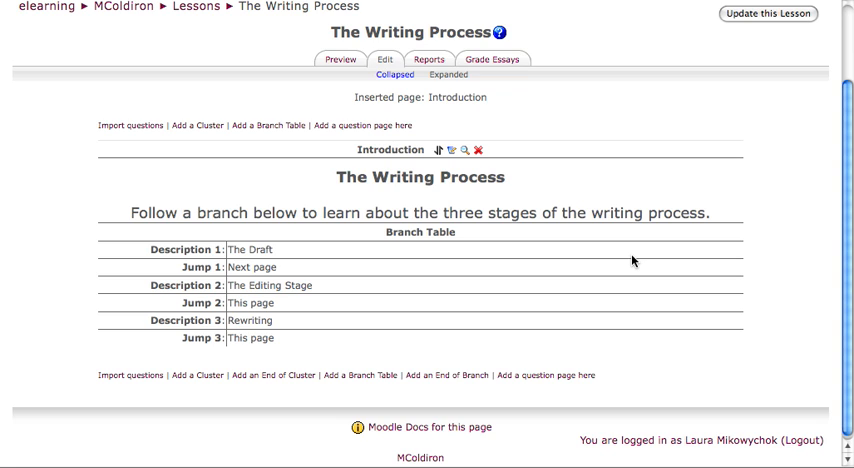
mouse_move(632, 262)
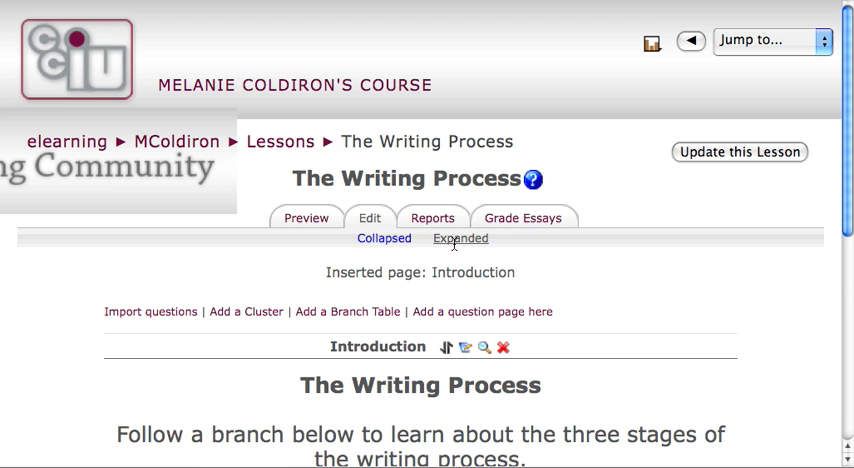
click(384, 238)
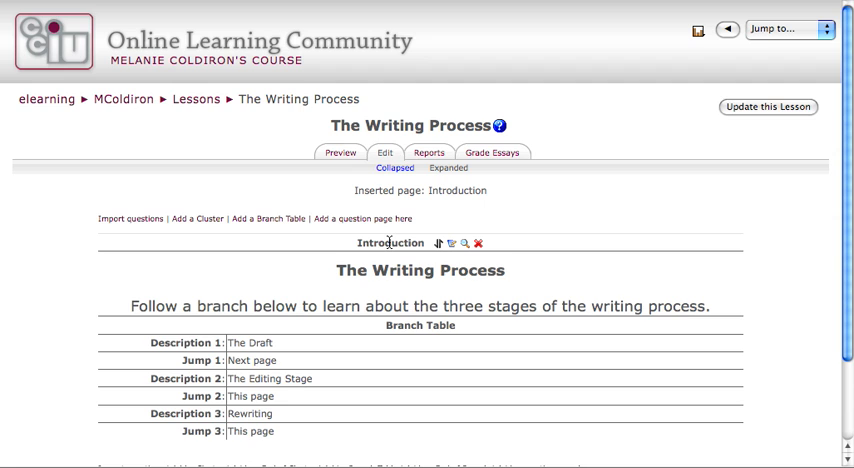
click(396, 168)
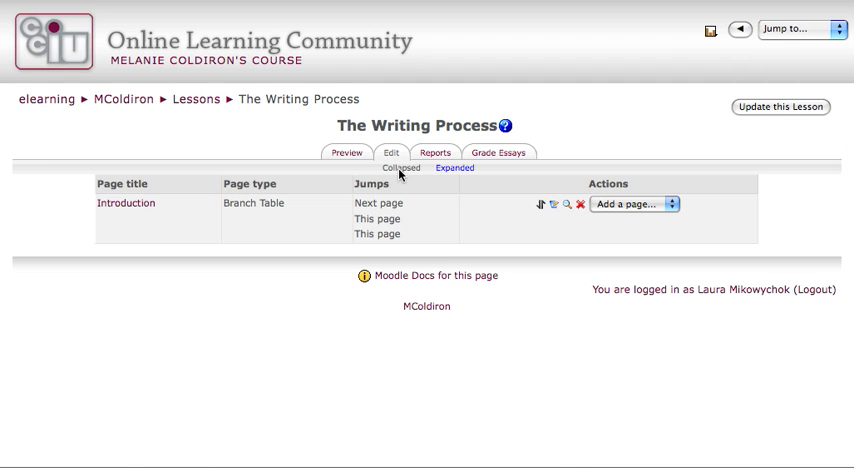
mouse_move(424, 236)
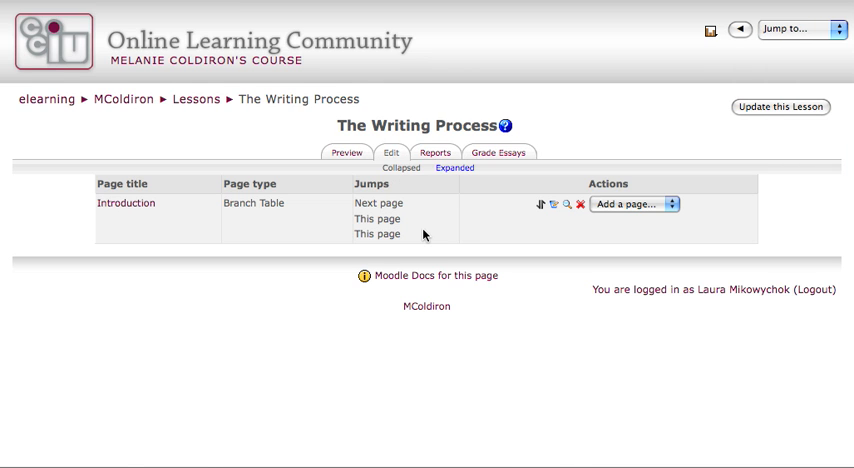
mouse_move(284, 296)
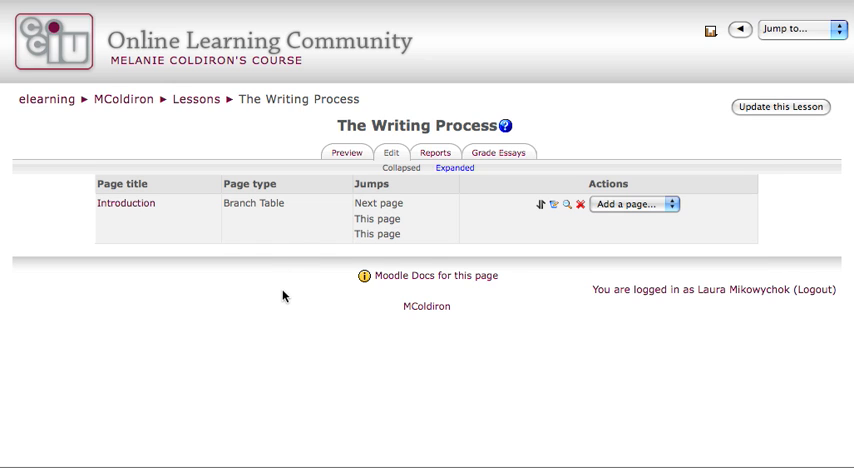
mouse_move(284, 428)
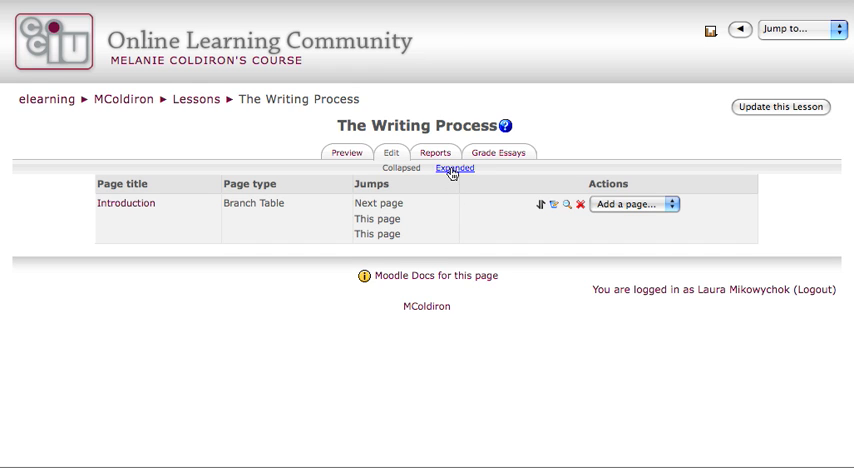
click(454, 168)
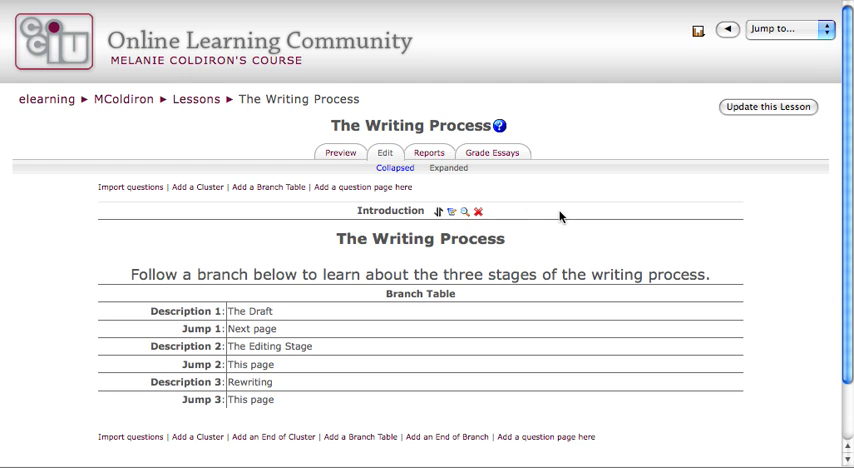
scroll(down, 3)
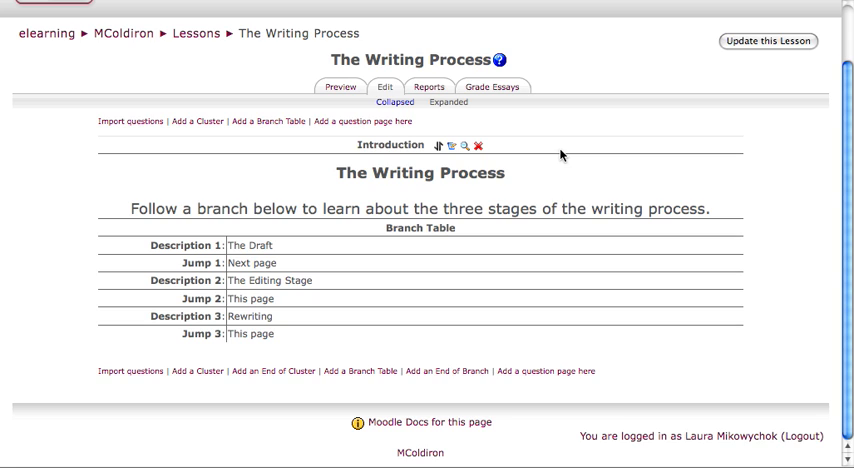
mouse_move(546, 140)
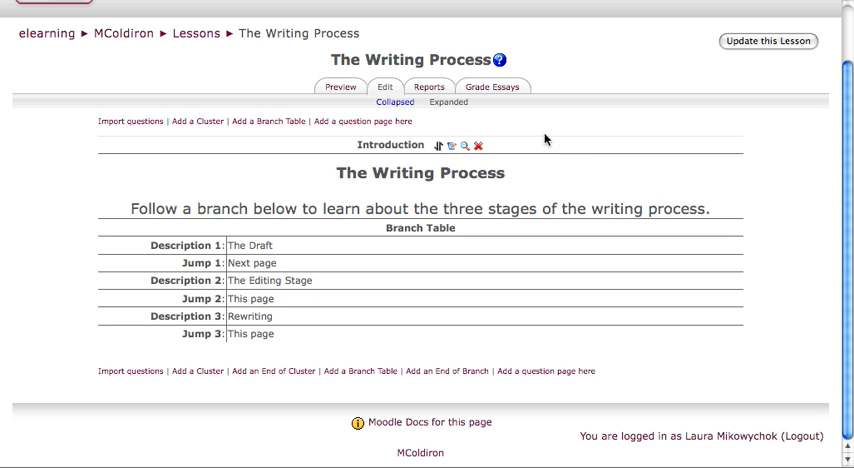
mouse_move(528, 126)
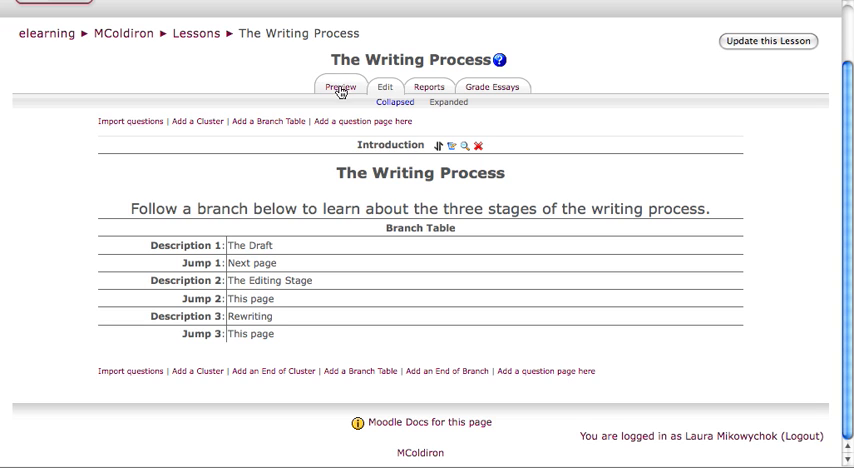
mouse_move(340, 88)
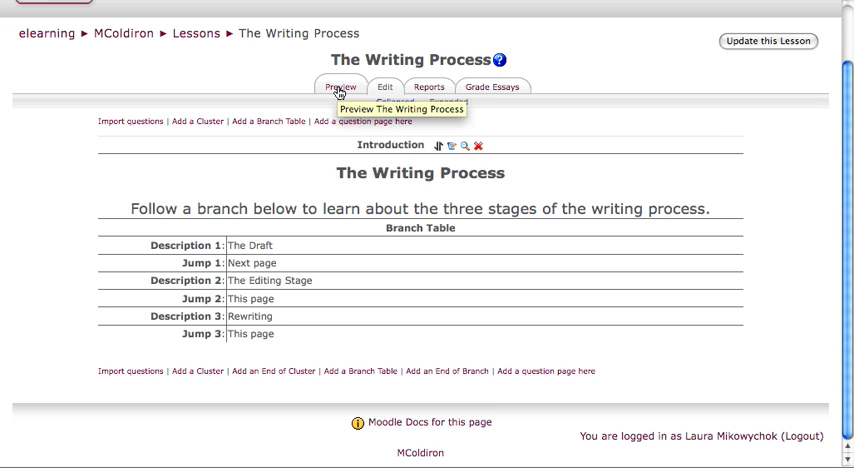
click(340, 86)
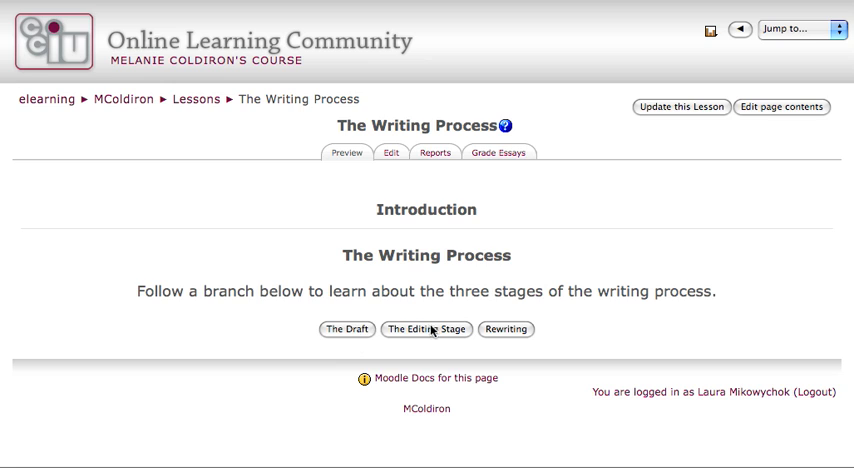
mouse_move(510, 336)
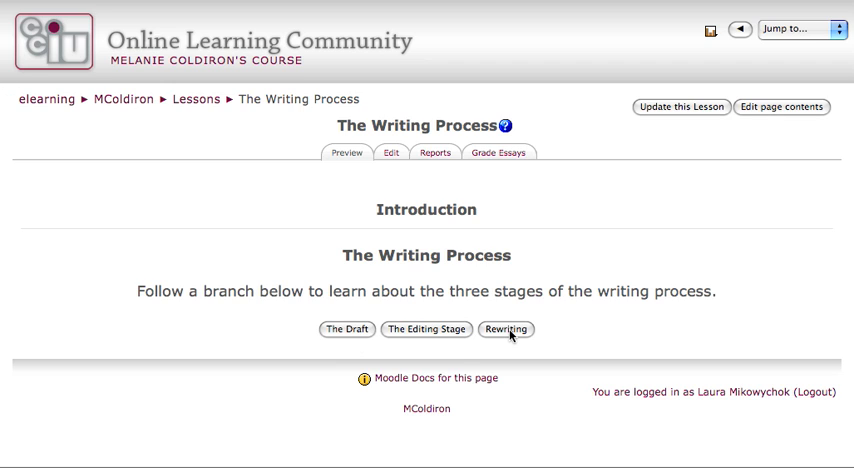
mouse_move(392, 172)
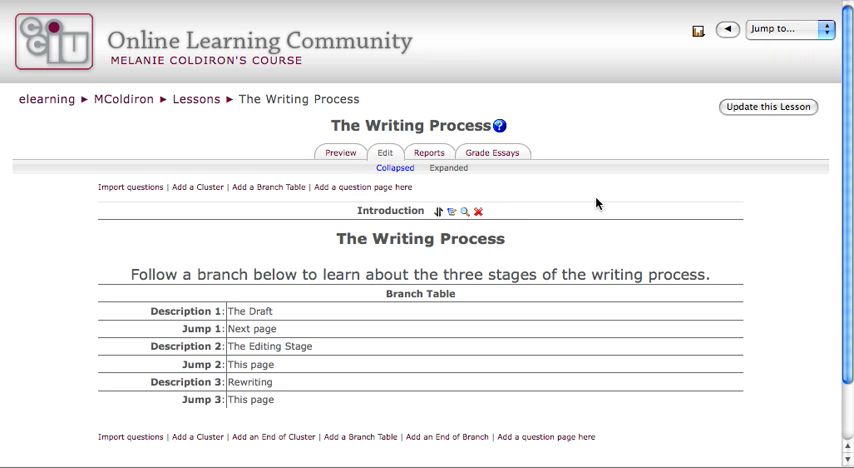
scroll(down, 3)
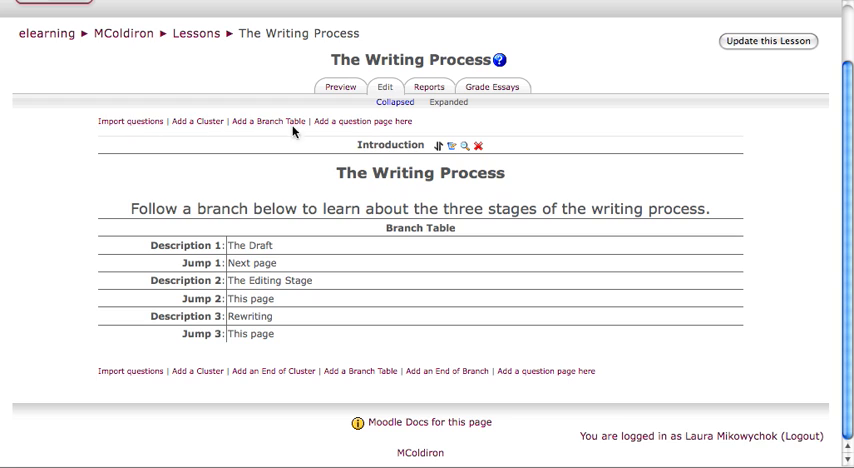
mouse_move(196, 122)
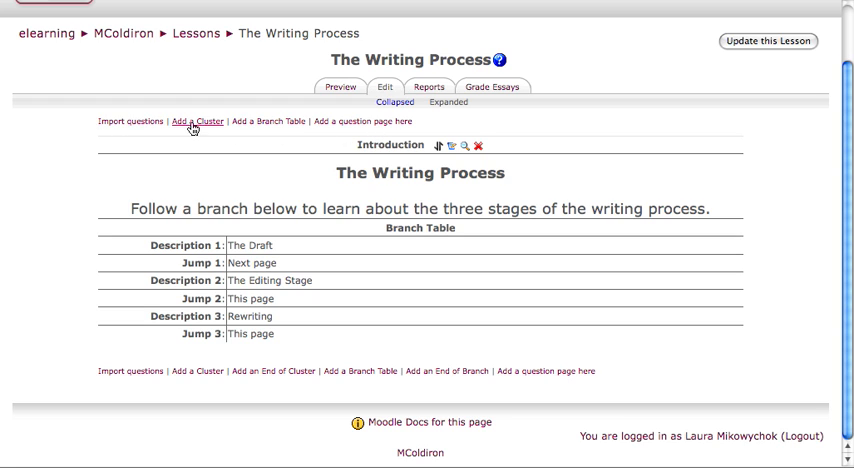
mouse_move(364, 122)
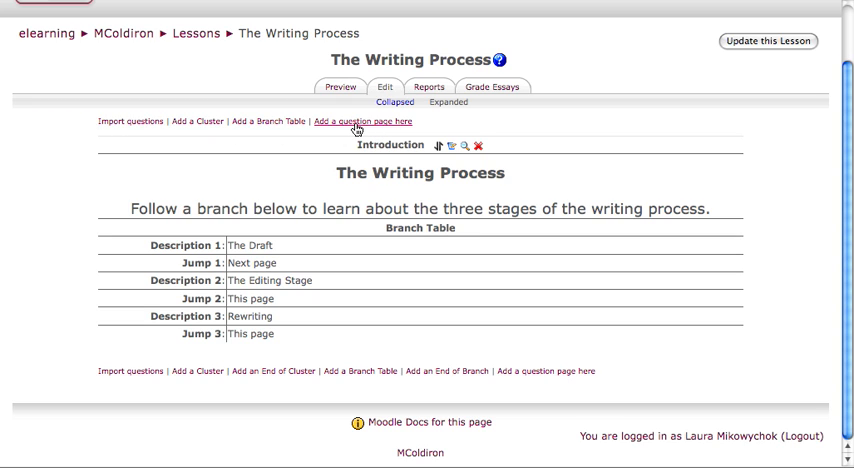
mouse_move(406, 132)
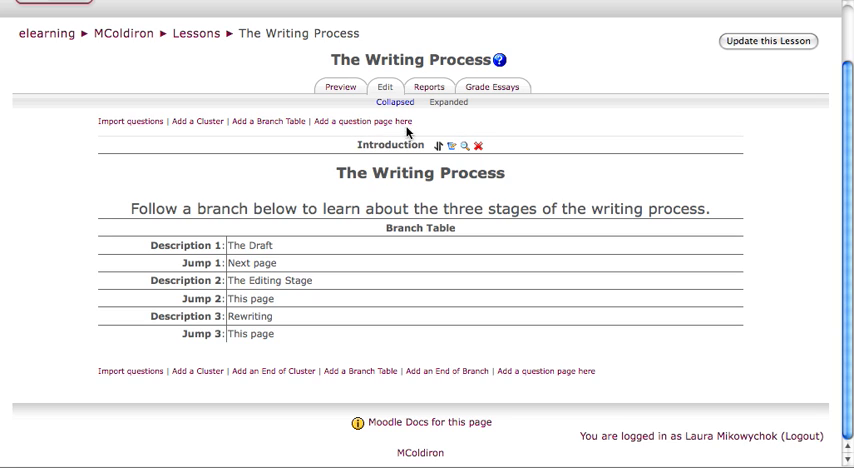
mouse_move(388, 382)
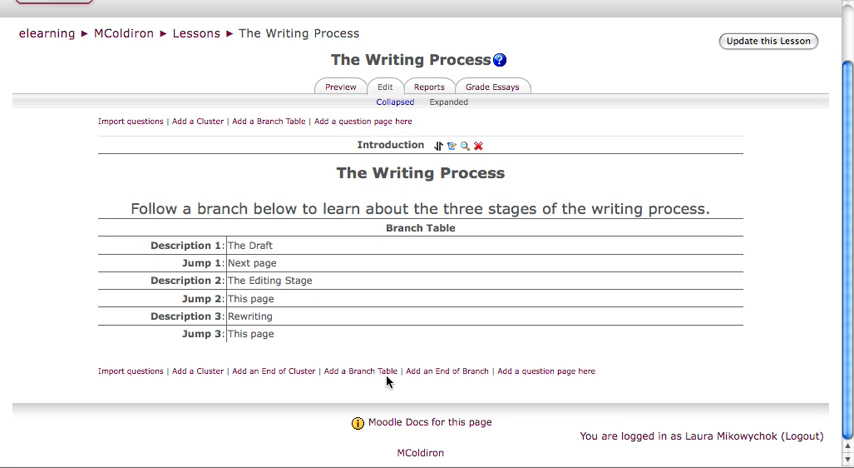
mouse_move(444, 348)
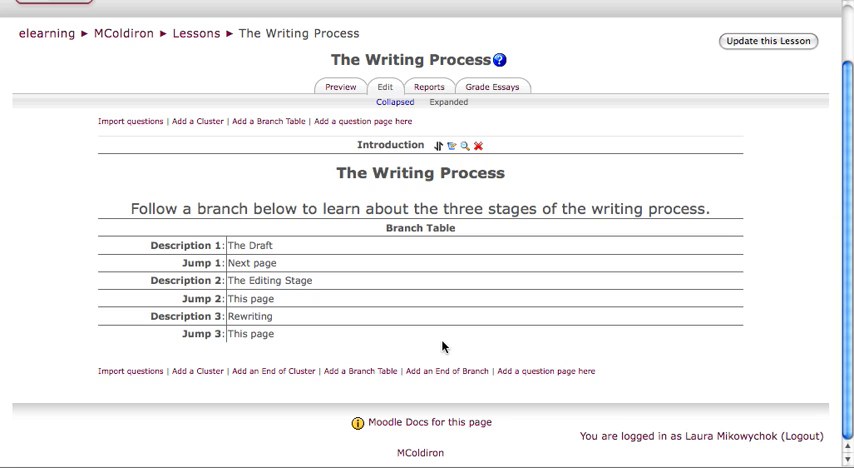
mouse_move(504, 340)
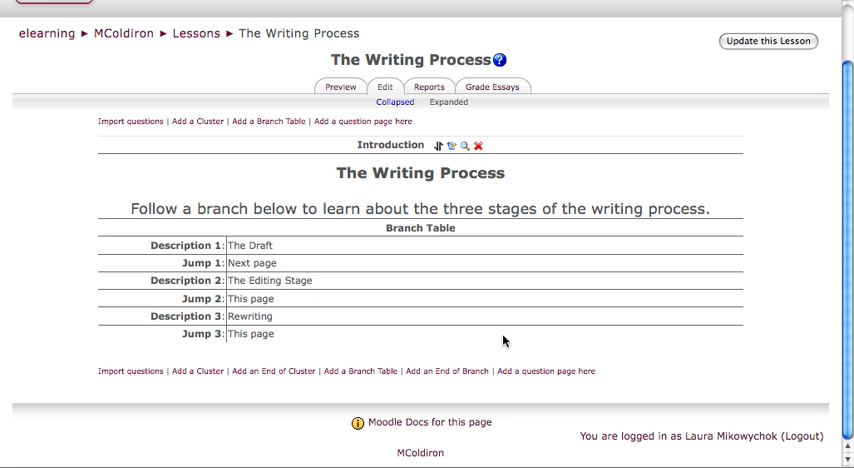
mouse_move(512, 340)
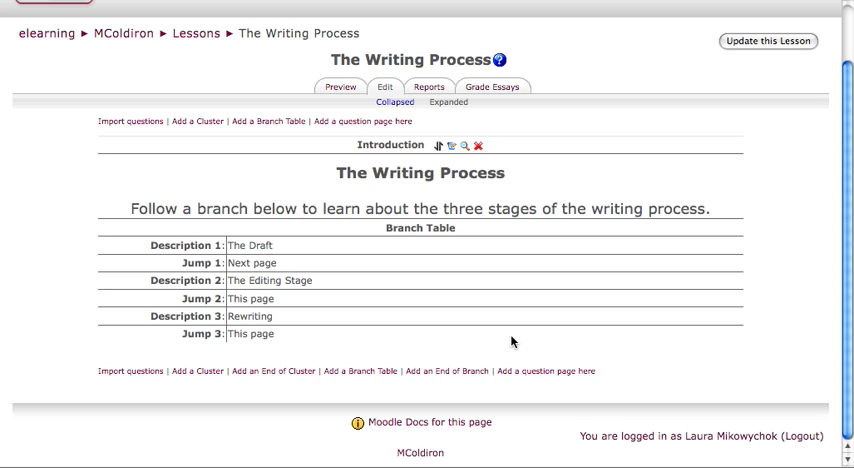
mouse_move(546, 372)
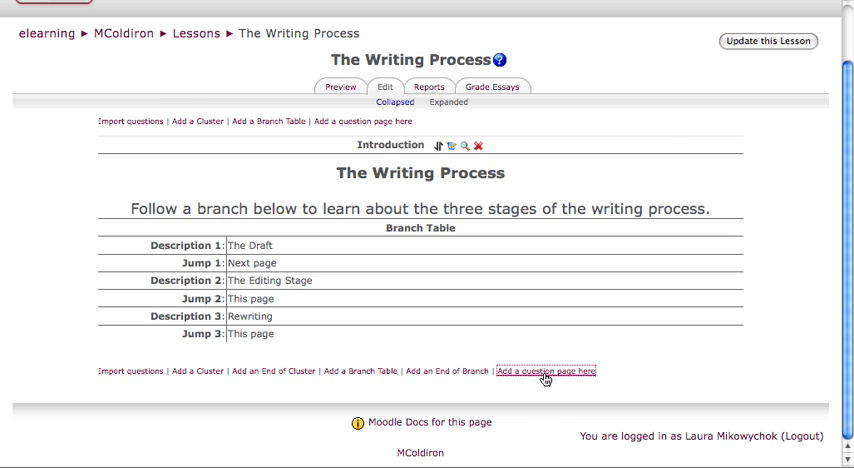
Step: Begin a blank question page at the end of The Writing Process lesson
click(548, 372)
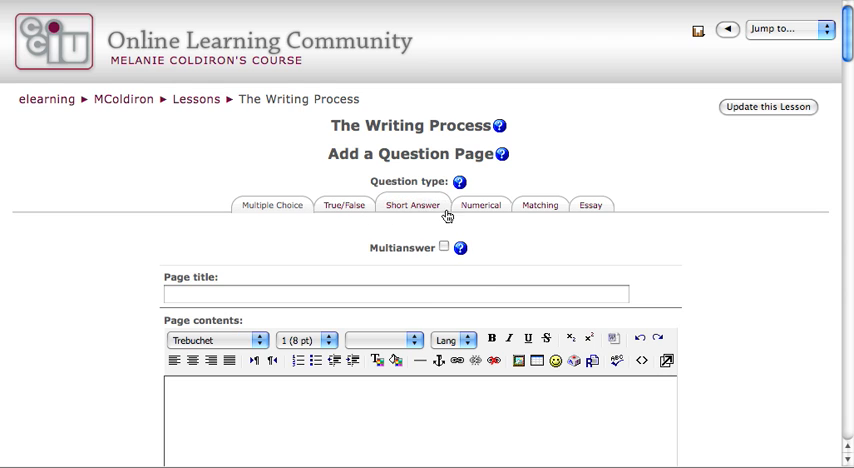
mouse_move(558, 220)
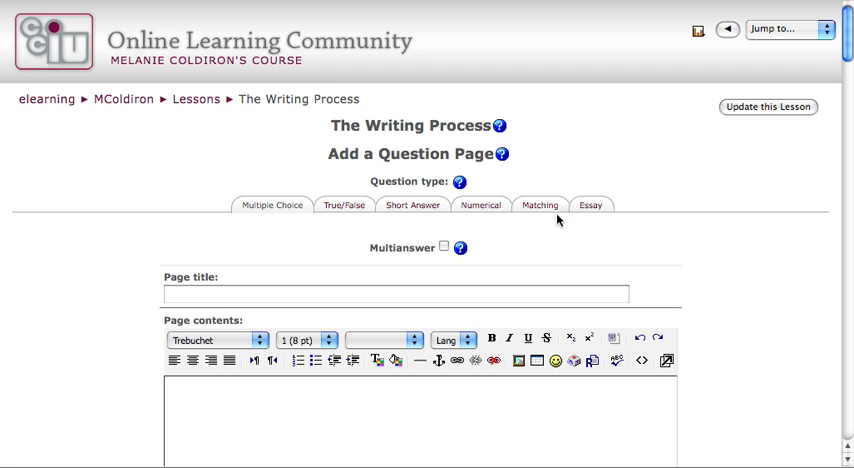
mouse_move(592, 206)
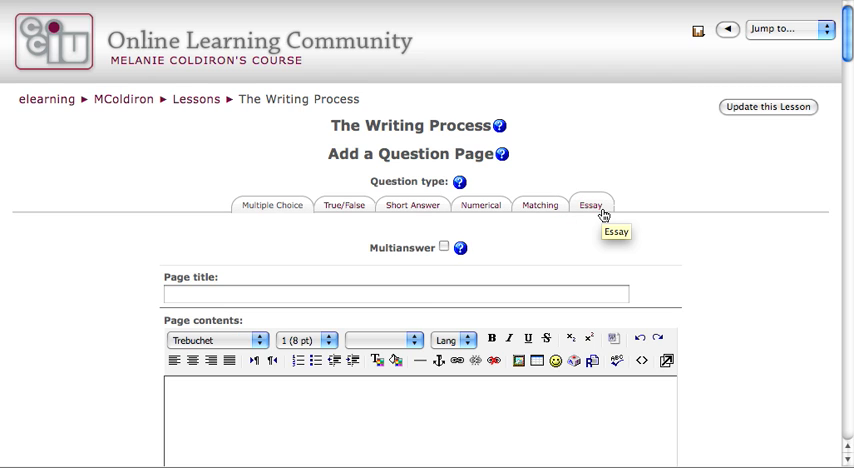
mouse_move(680, 242)
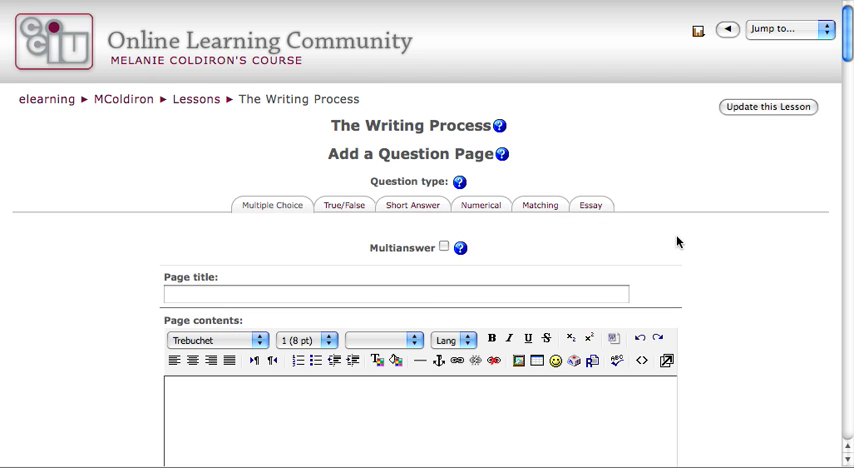
scroll(down, 3)
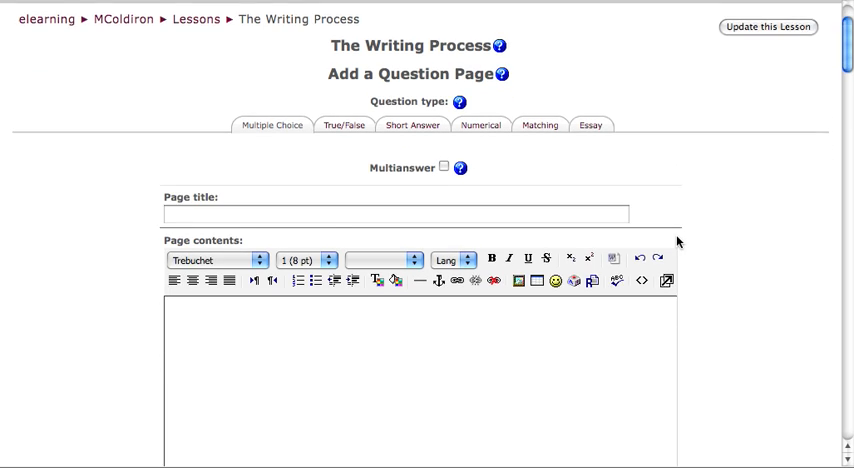
scroll(down, 3)
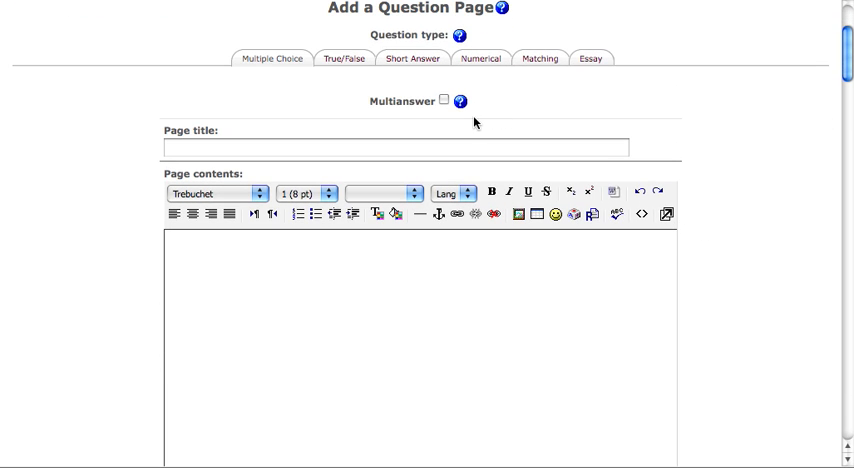
mouse_move(462, 124)
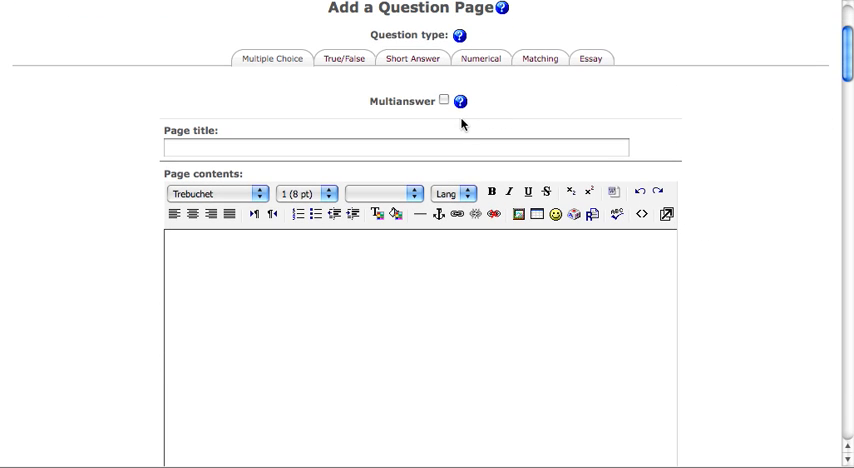
mouse_move(444, 116)
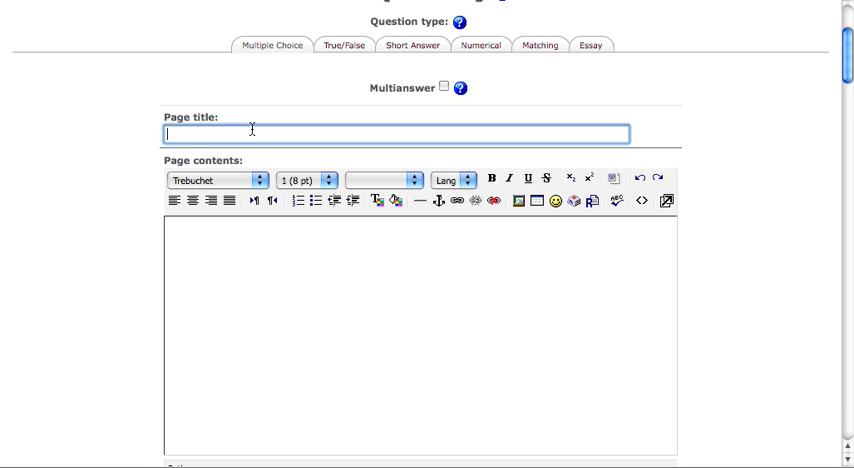
Step: Title the page 'The Draft' with contents 'The Draft Stage', 'What is a Draft?' and '[definition of a draft]'
text(The Draft)
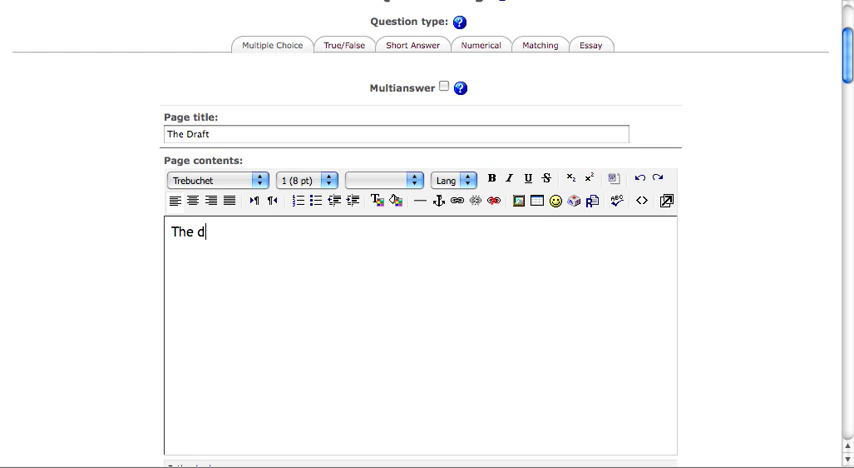
text(raft Stage)
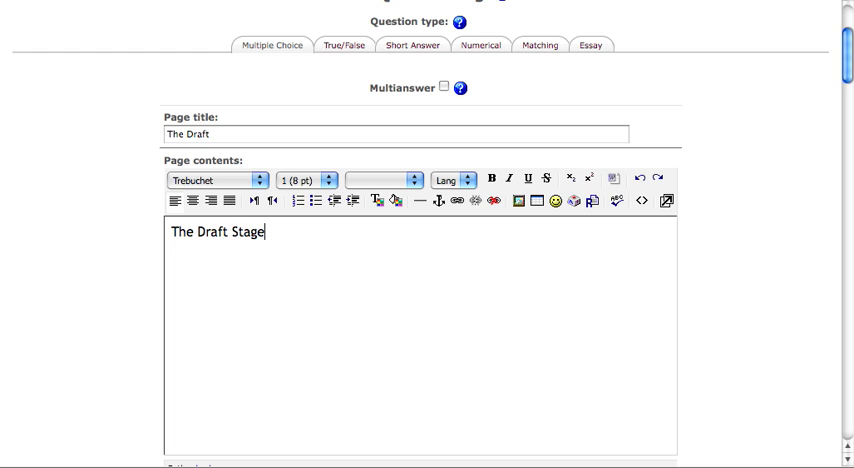
text(What is a)
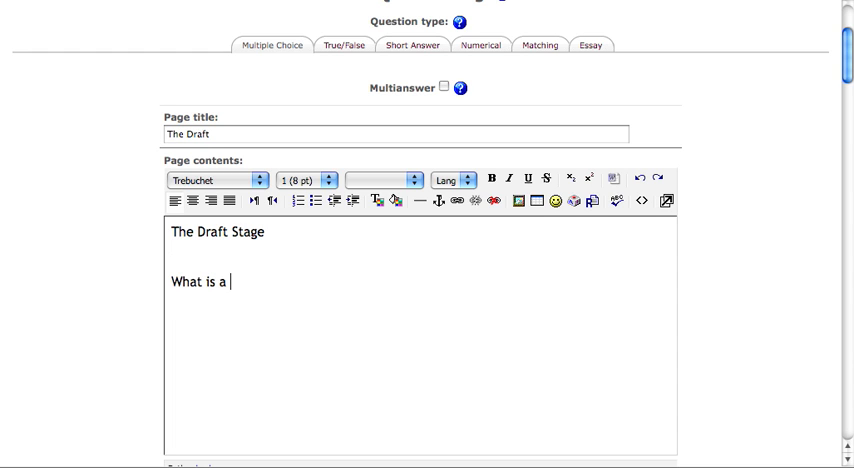
text(Draft?)
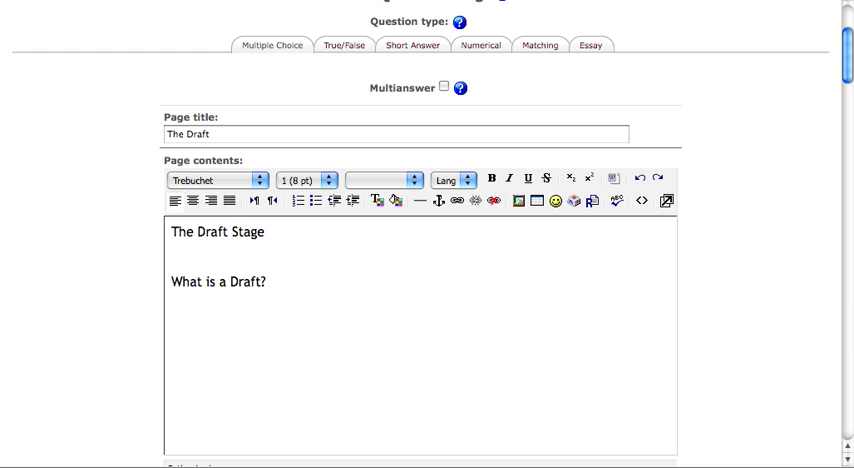
text([definition)
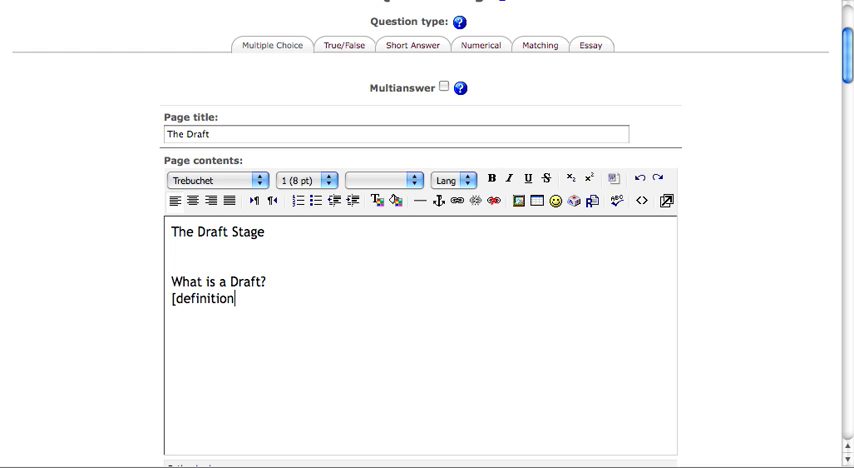
text(of a draft])
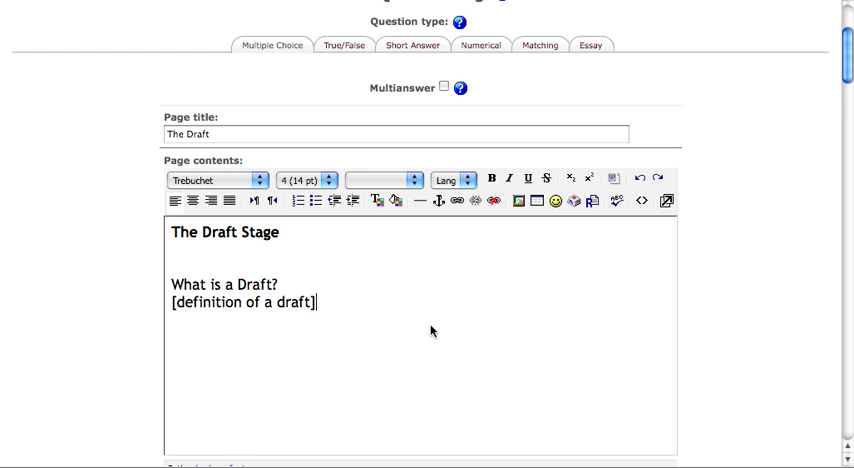
Step: Add the line 'Question: What is the definition of a draft?' below the definition placeholder
scroll(down, 3)
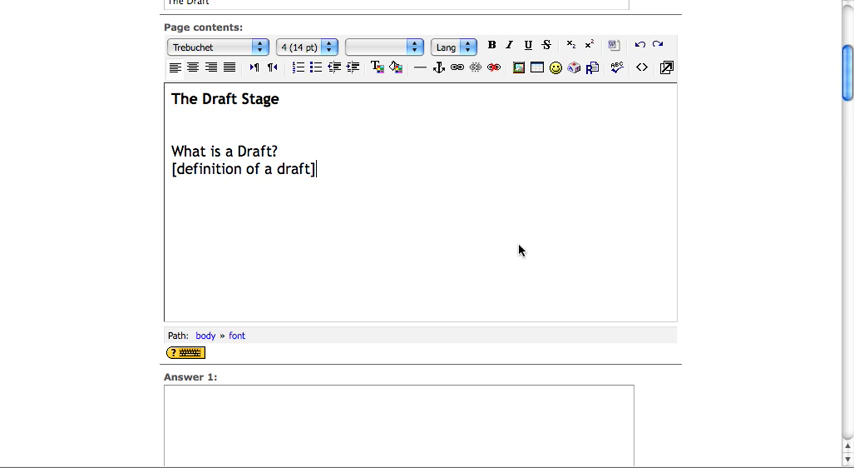
mouse_move(368, 58)
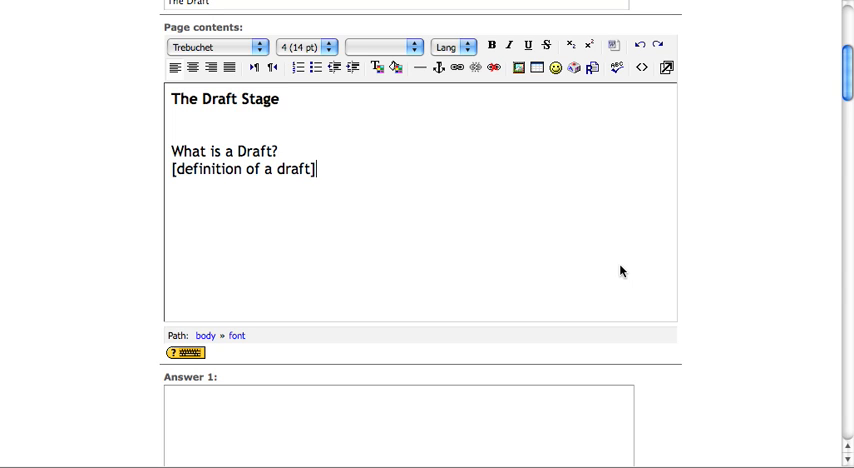
mouse_move(556, 248)
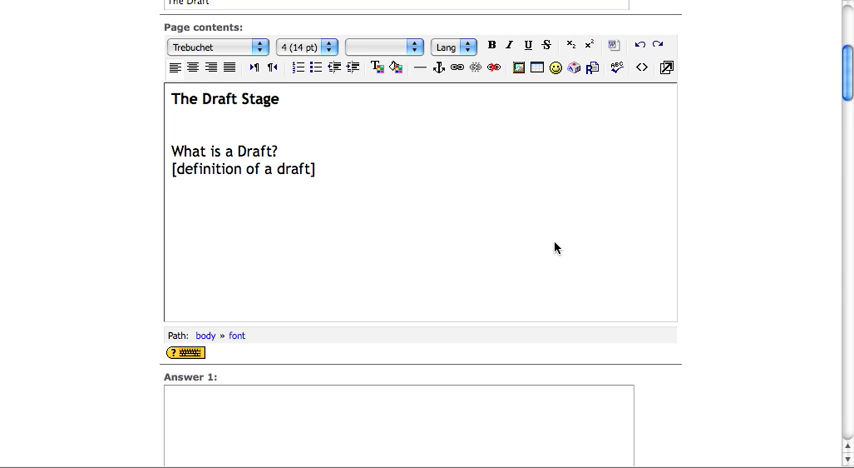
text(Questi)
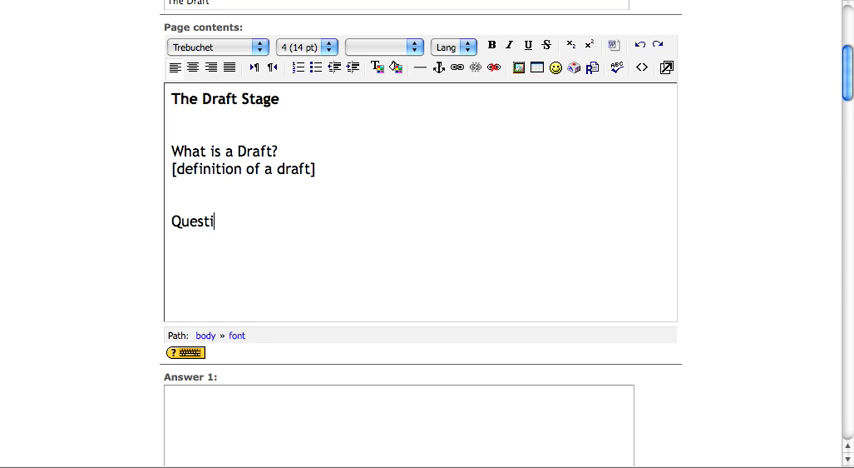
text(on: W)
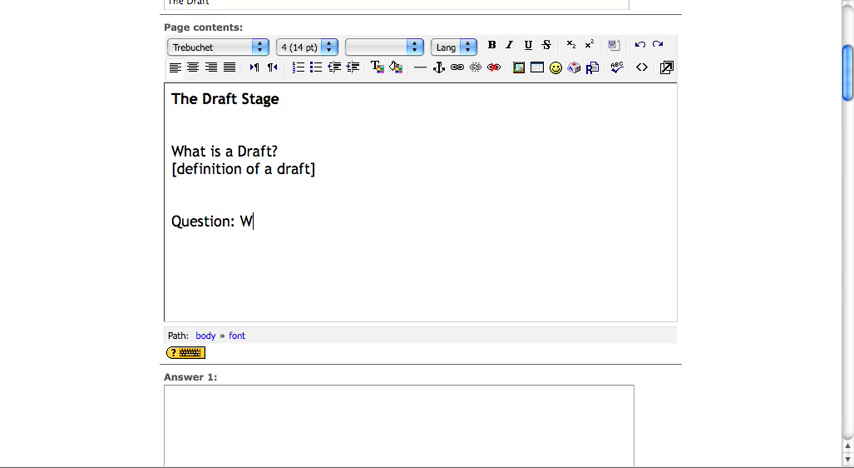
text(hat is the definitio)
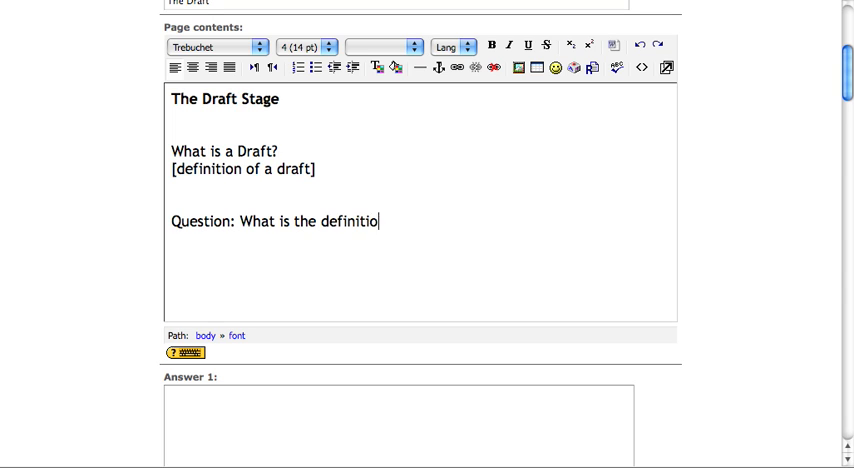
text(n of a draft?)
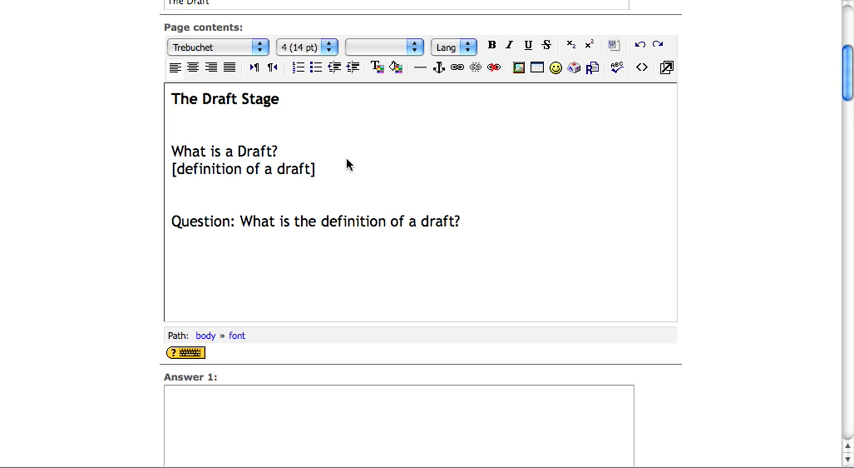
scroll(down, 3)
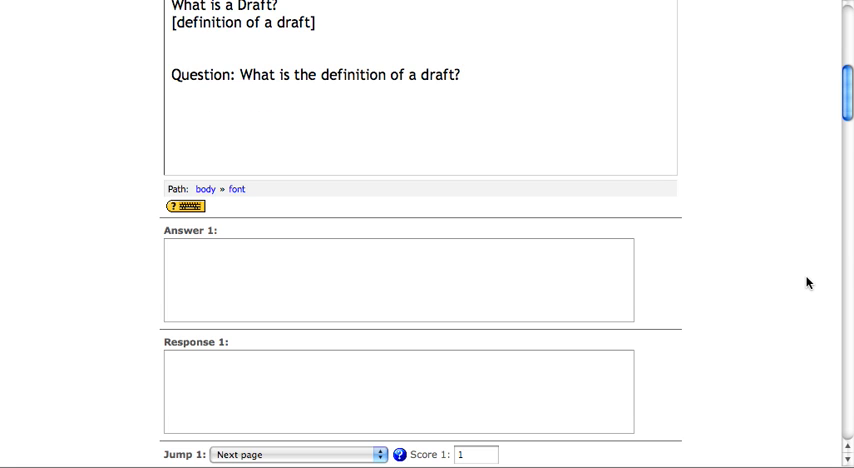
Step: Insert extra blank lines between the definition placeholder and the 'Question:' line
scroll(down, 3)
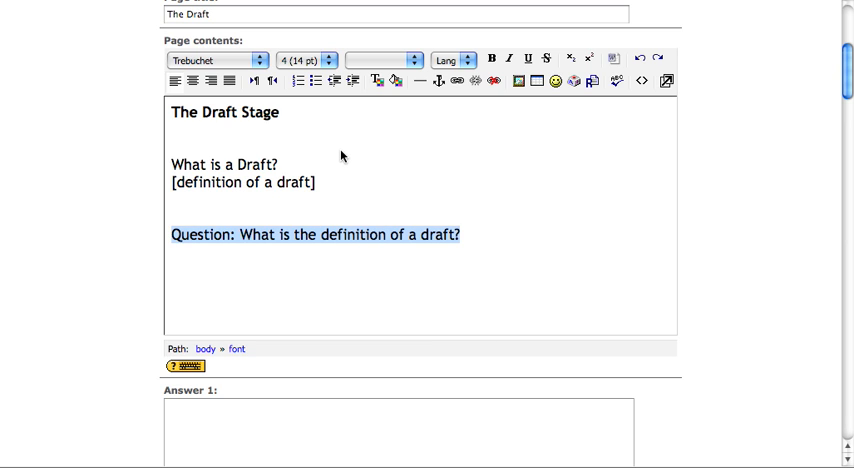
mouse_move(364, 228)
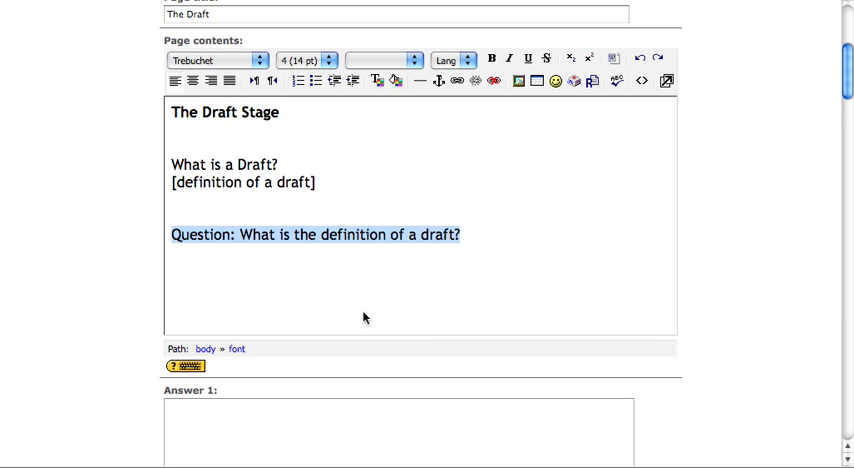
mouse_move(308, 272)
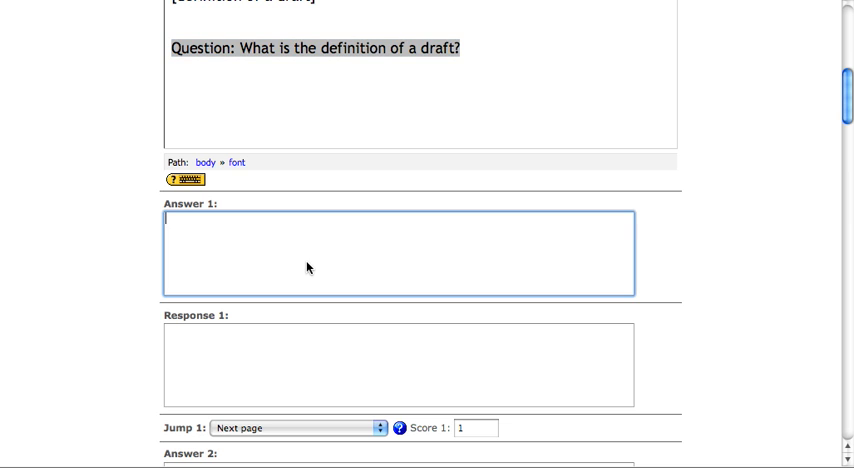
text(Questi)
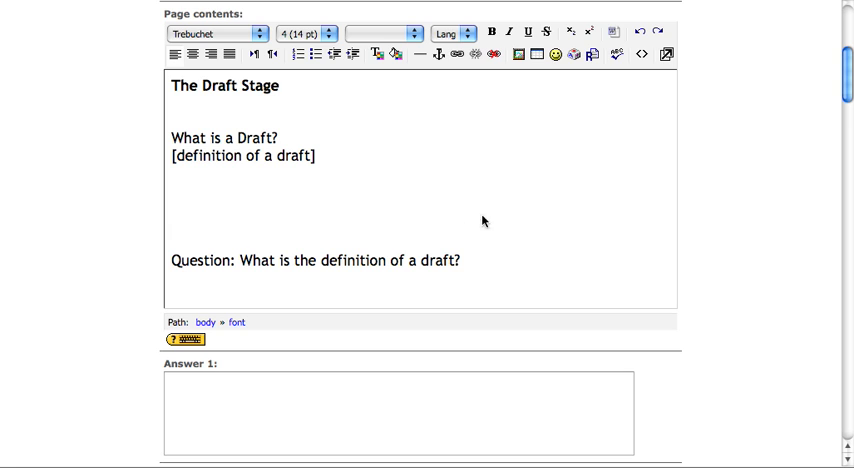
mouse_move(412, 138)
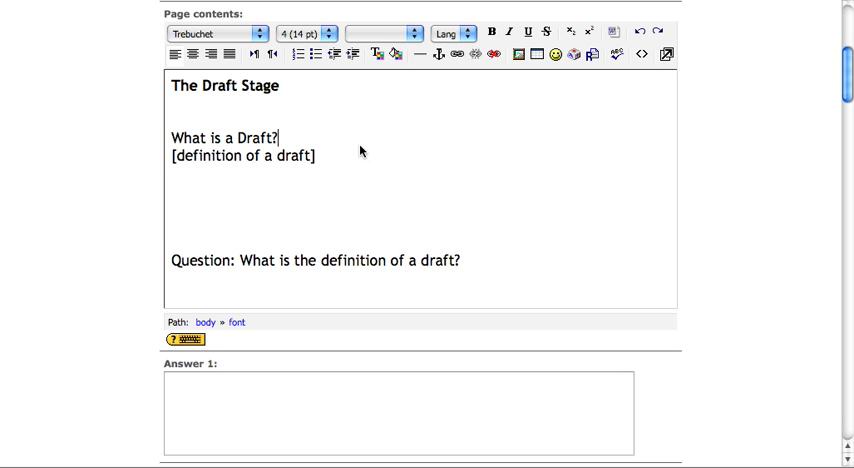
mouse_move(458, 184)
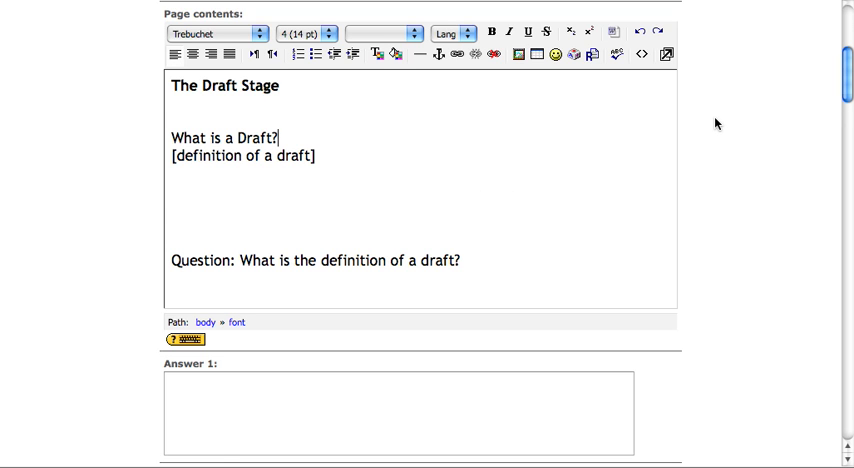
scroll(down, 3)
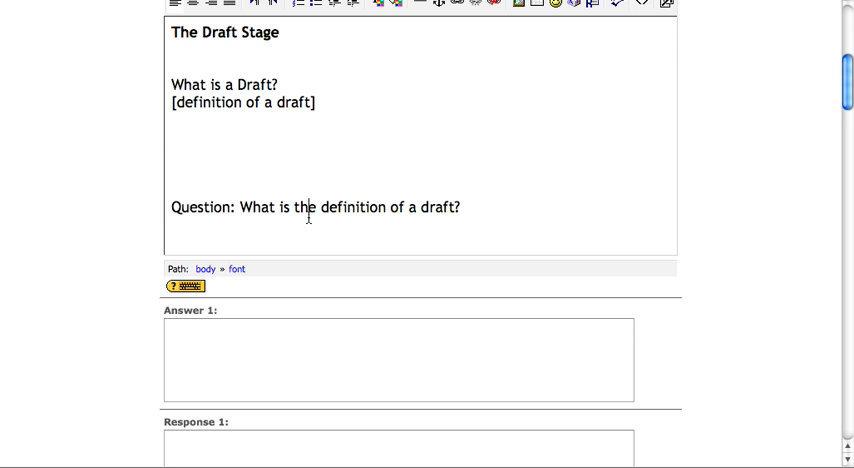